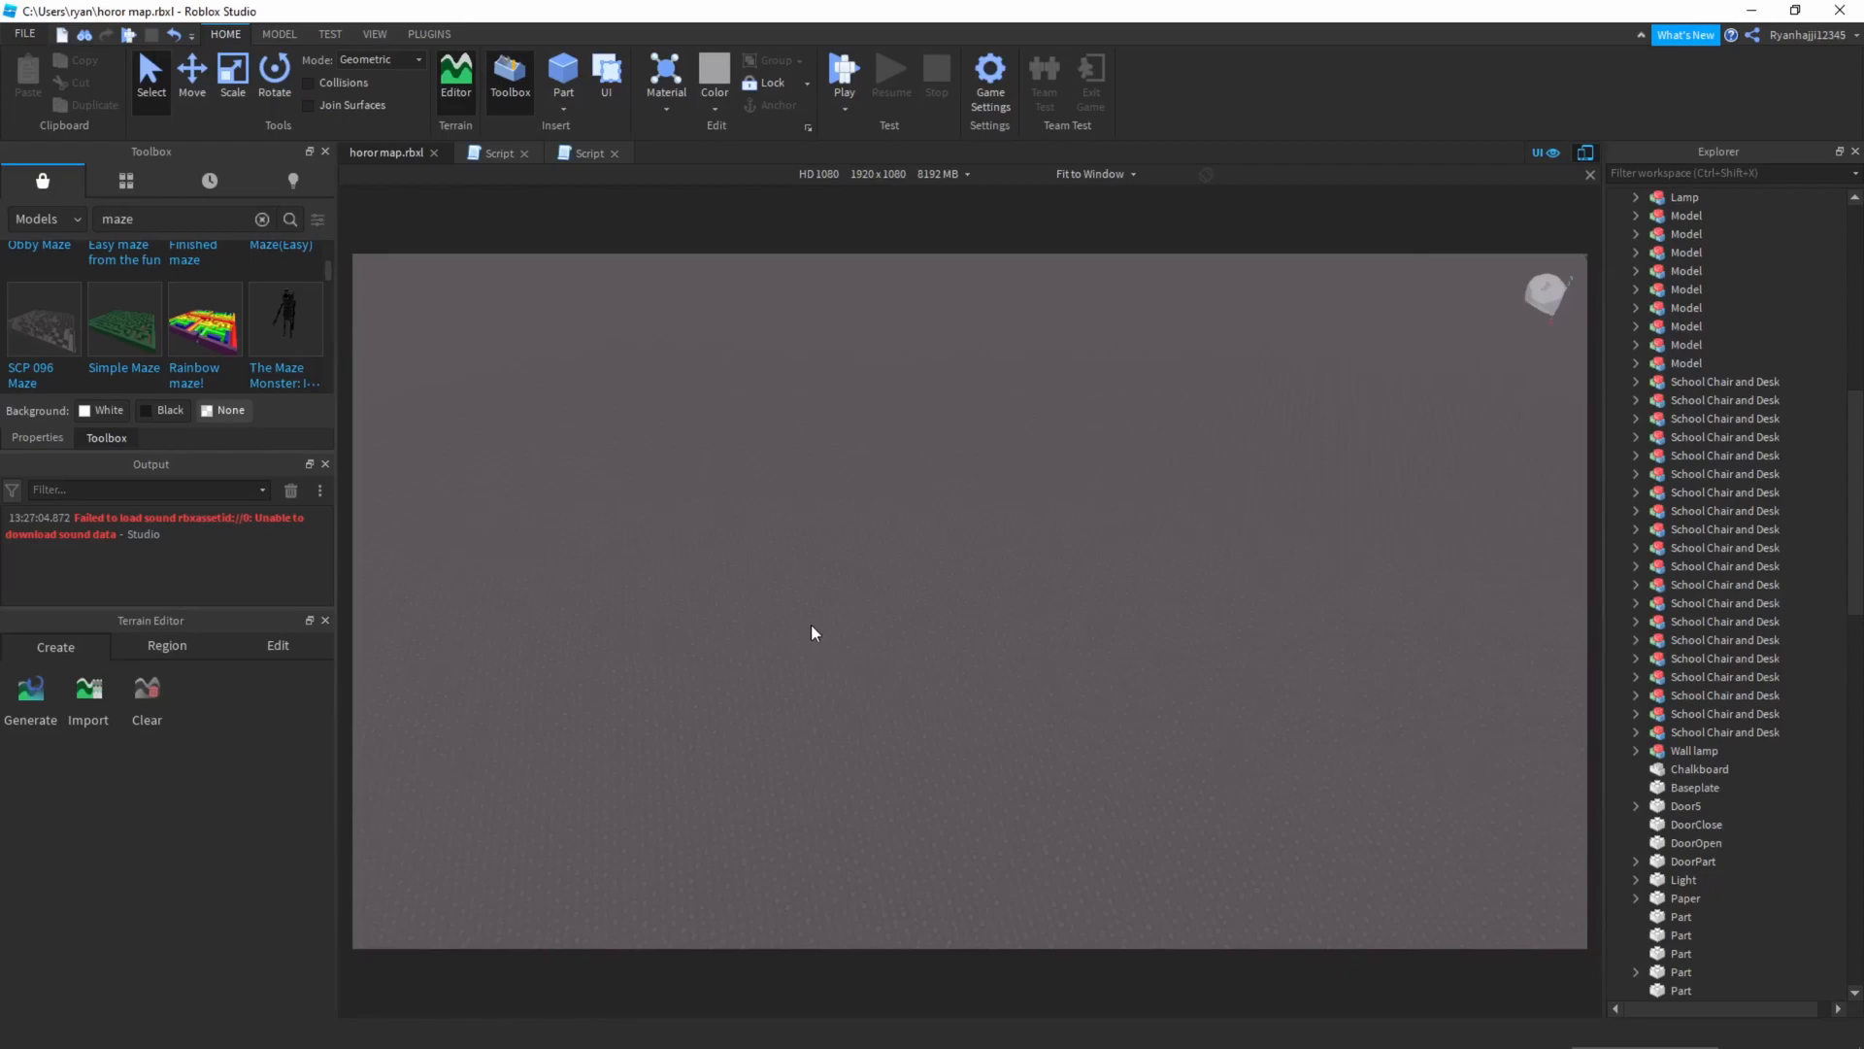
# - Insert an R15 block Dummy rig onto the map with the Rig Builder plugin
pyautogui.click(427, 33)
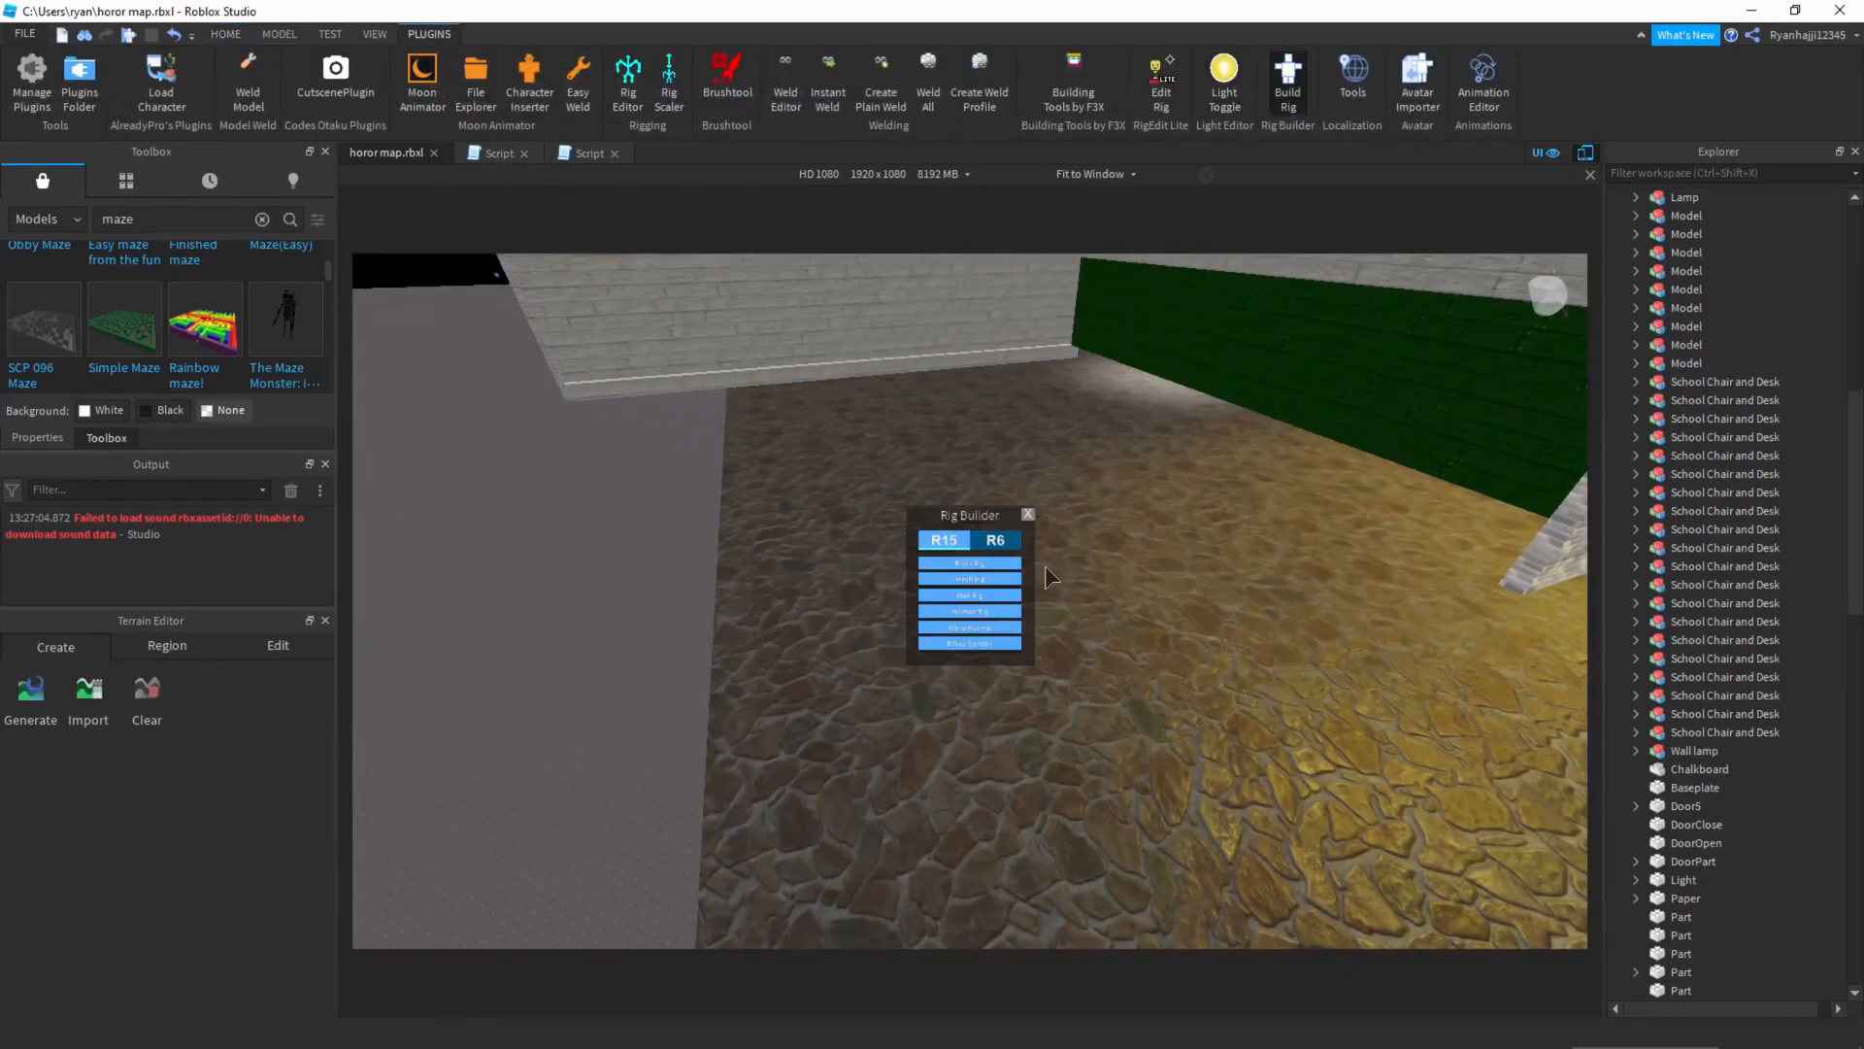
pyautogui.moveTo(1035, 510)
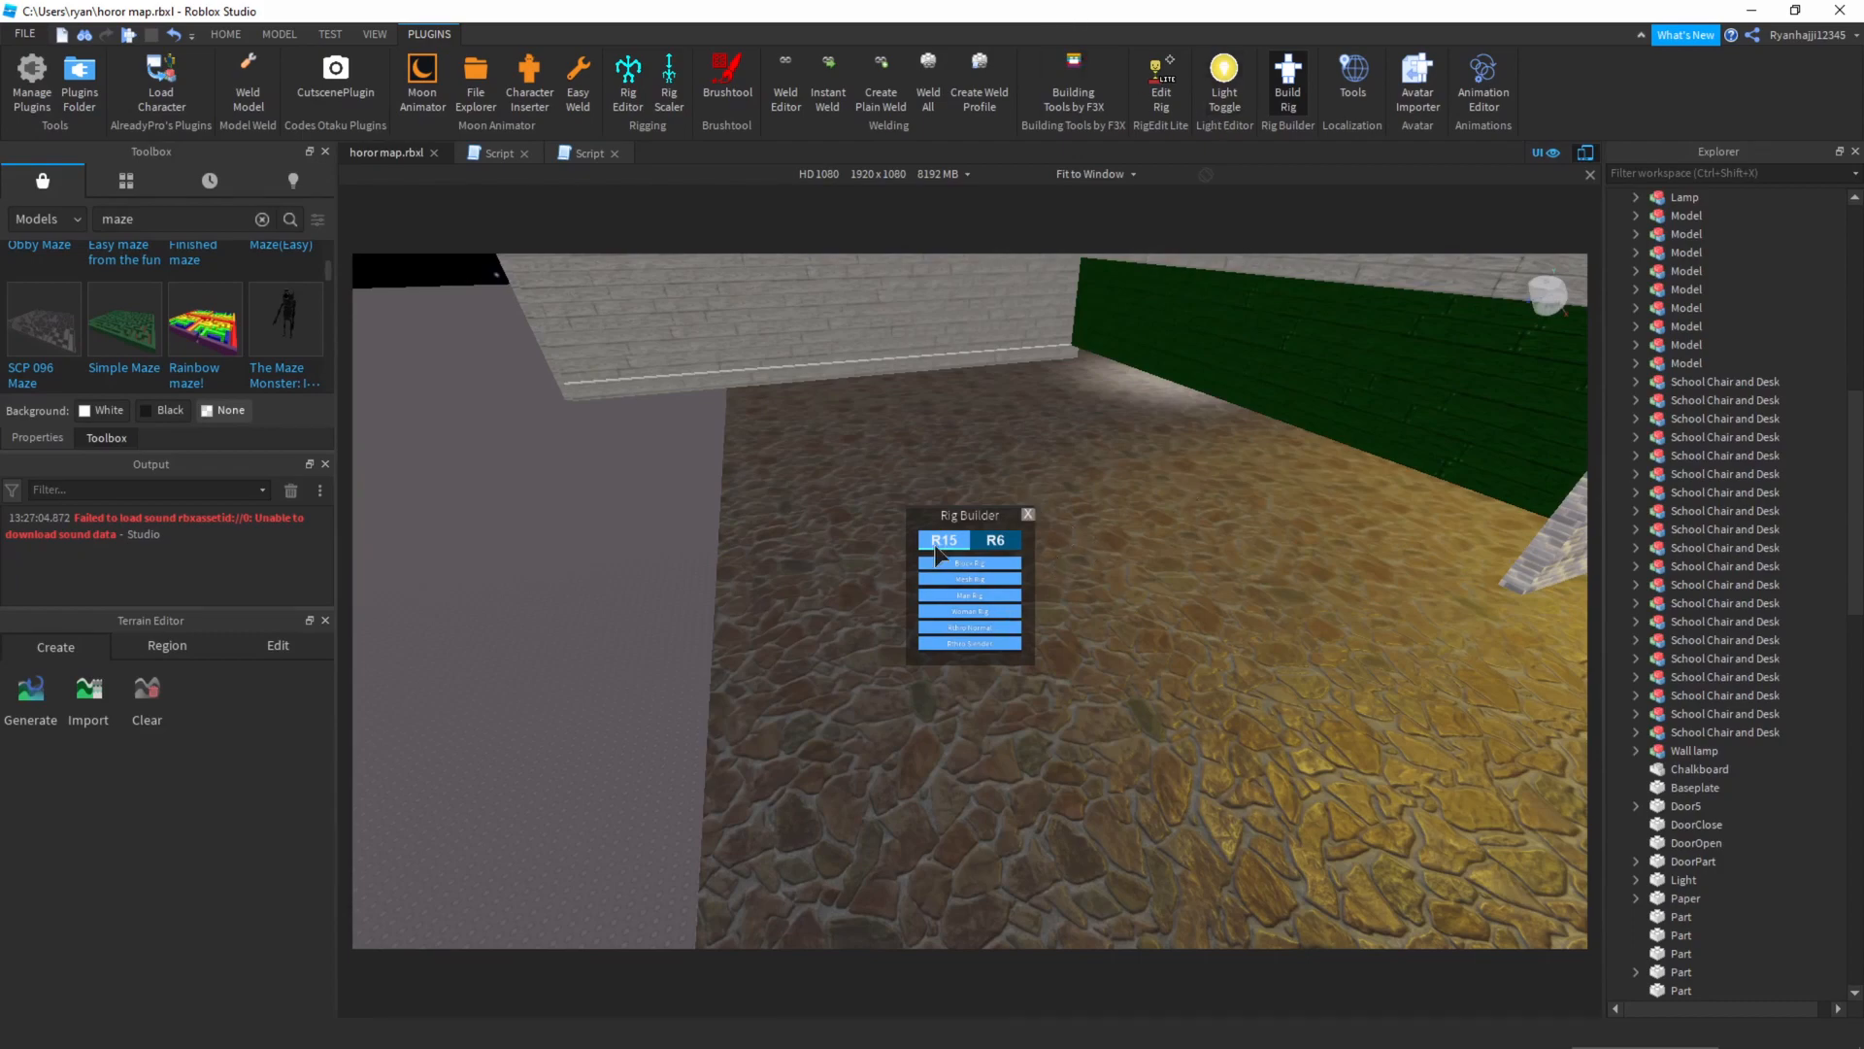
pyautogui.click(944, 540)
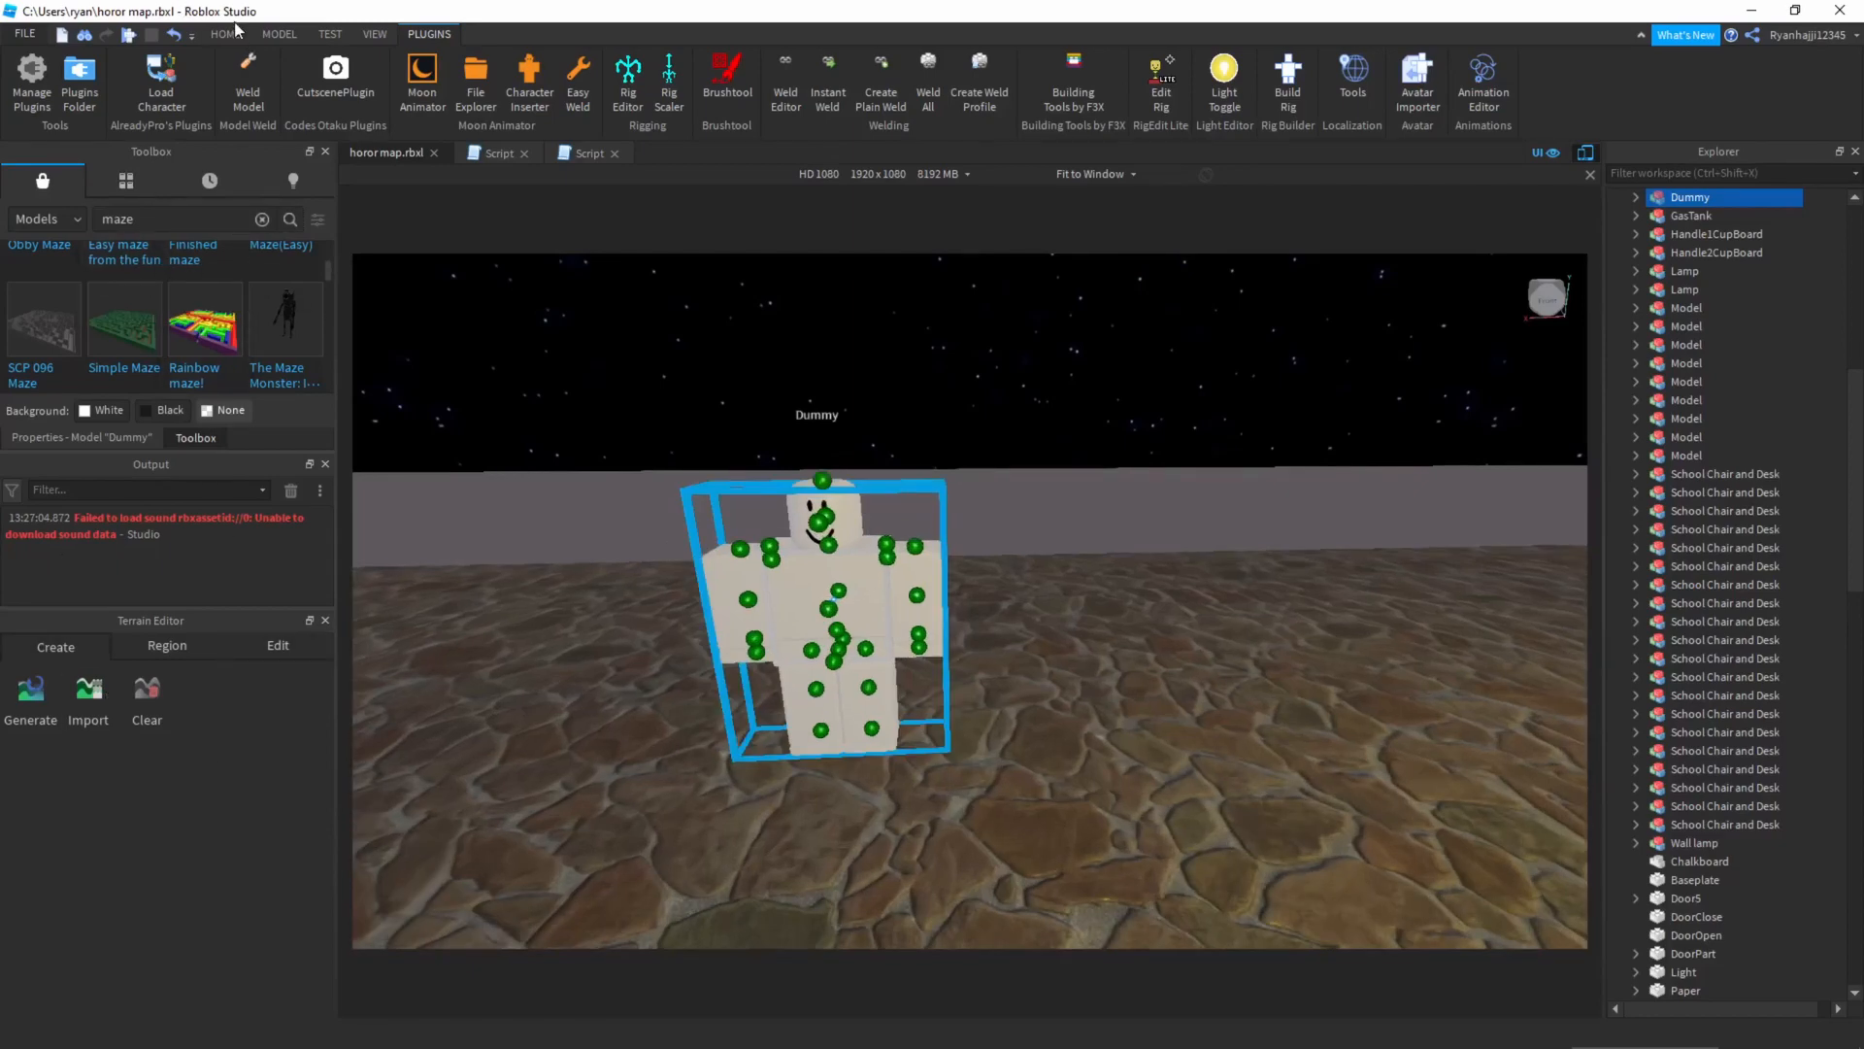
# - Colour the Dummy black and add a new Script inside it
pyautogui.click(226, 33)
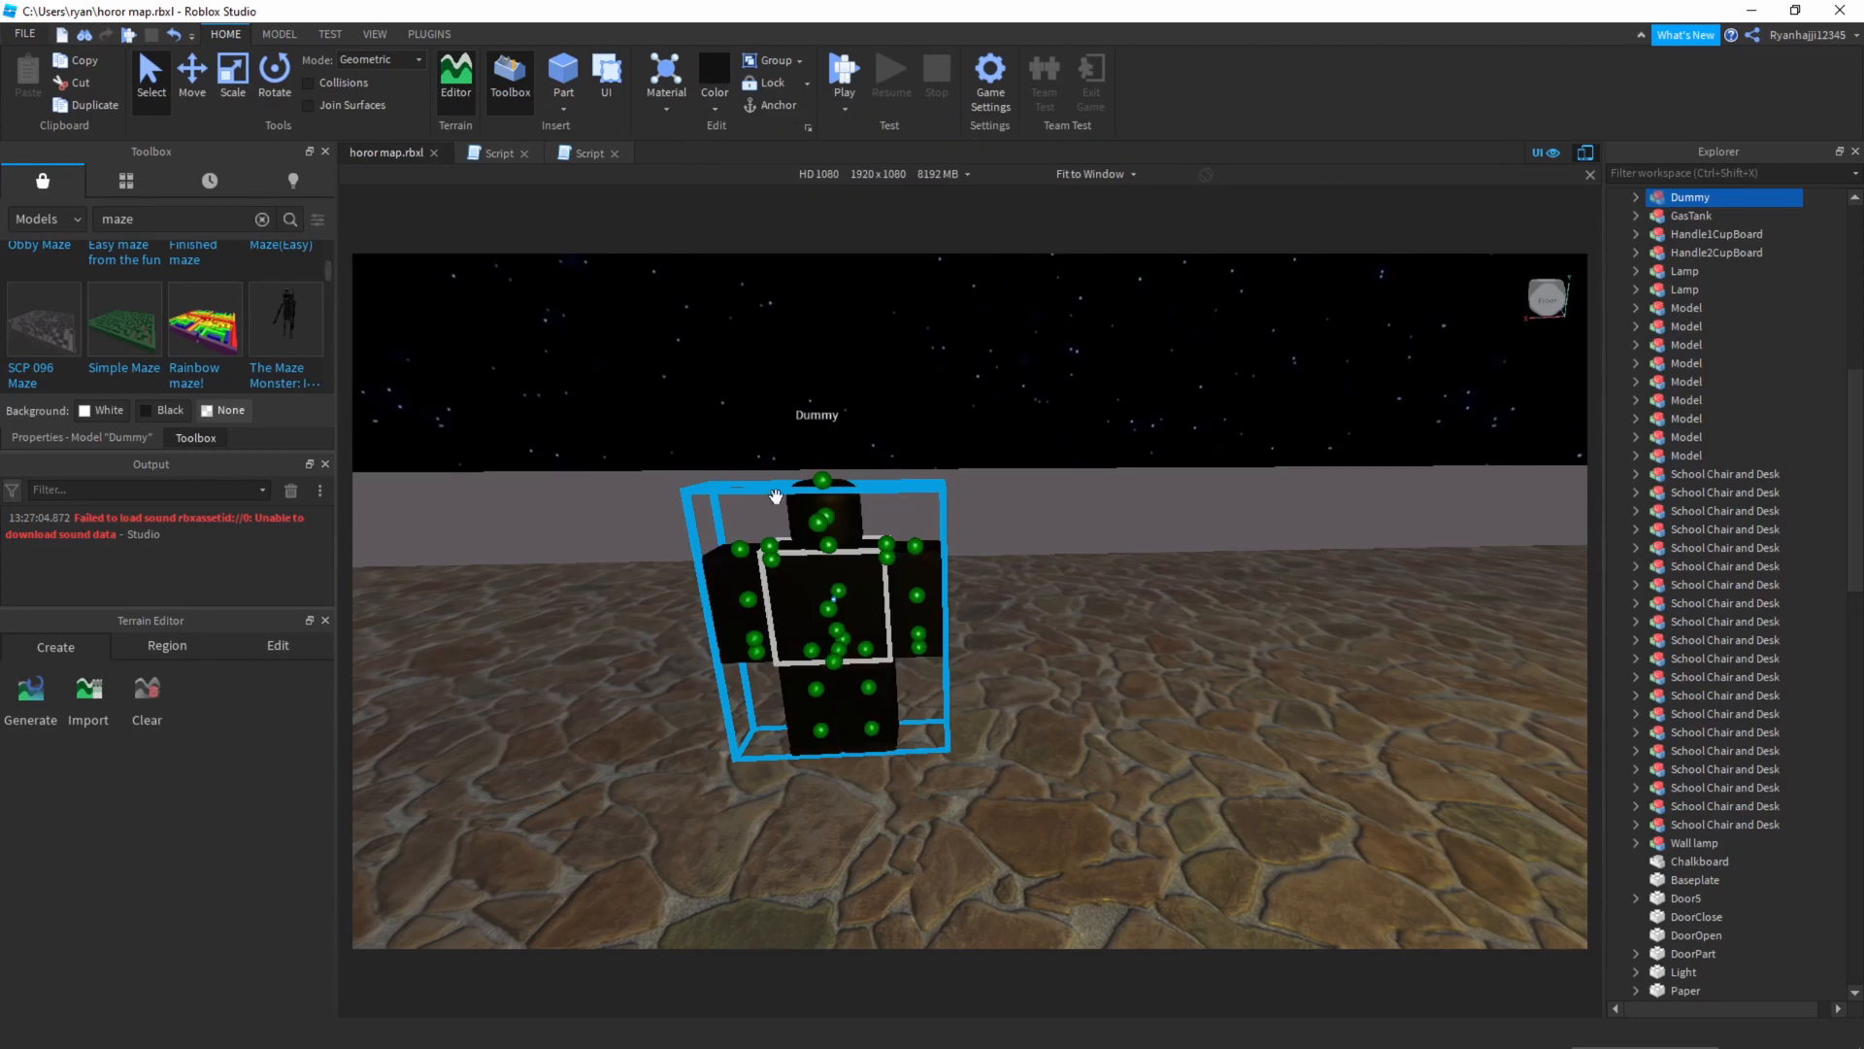
pyautogui.click(1637, 198)
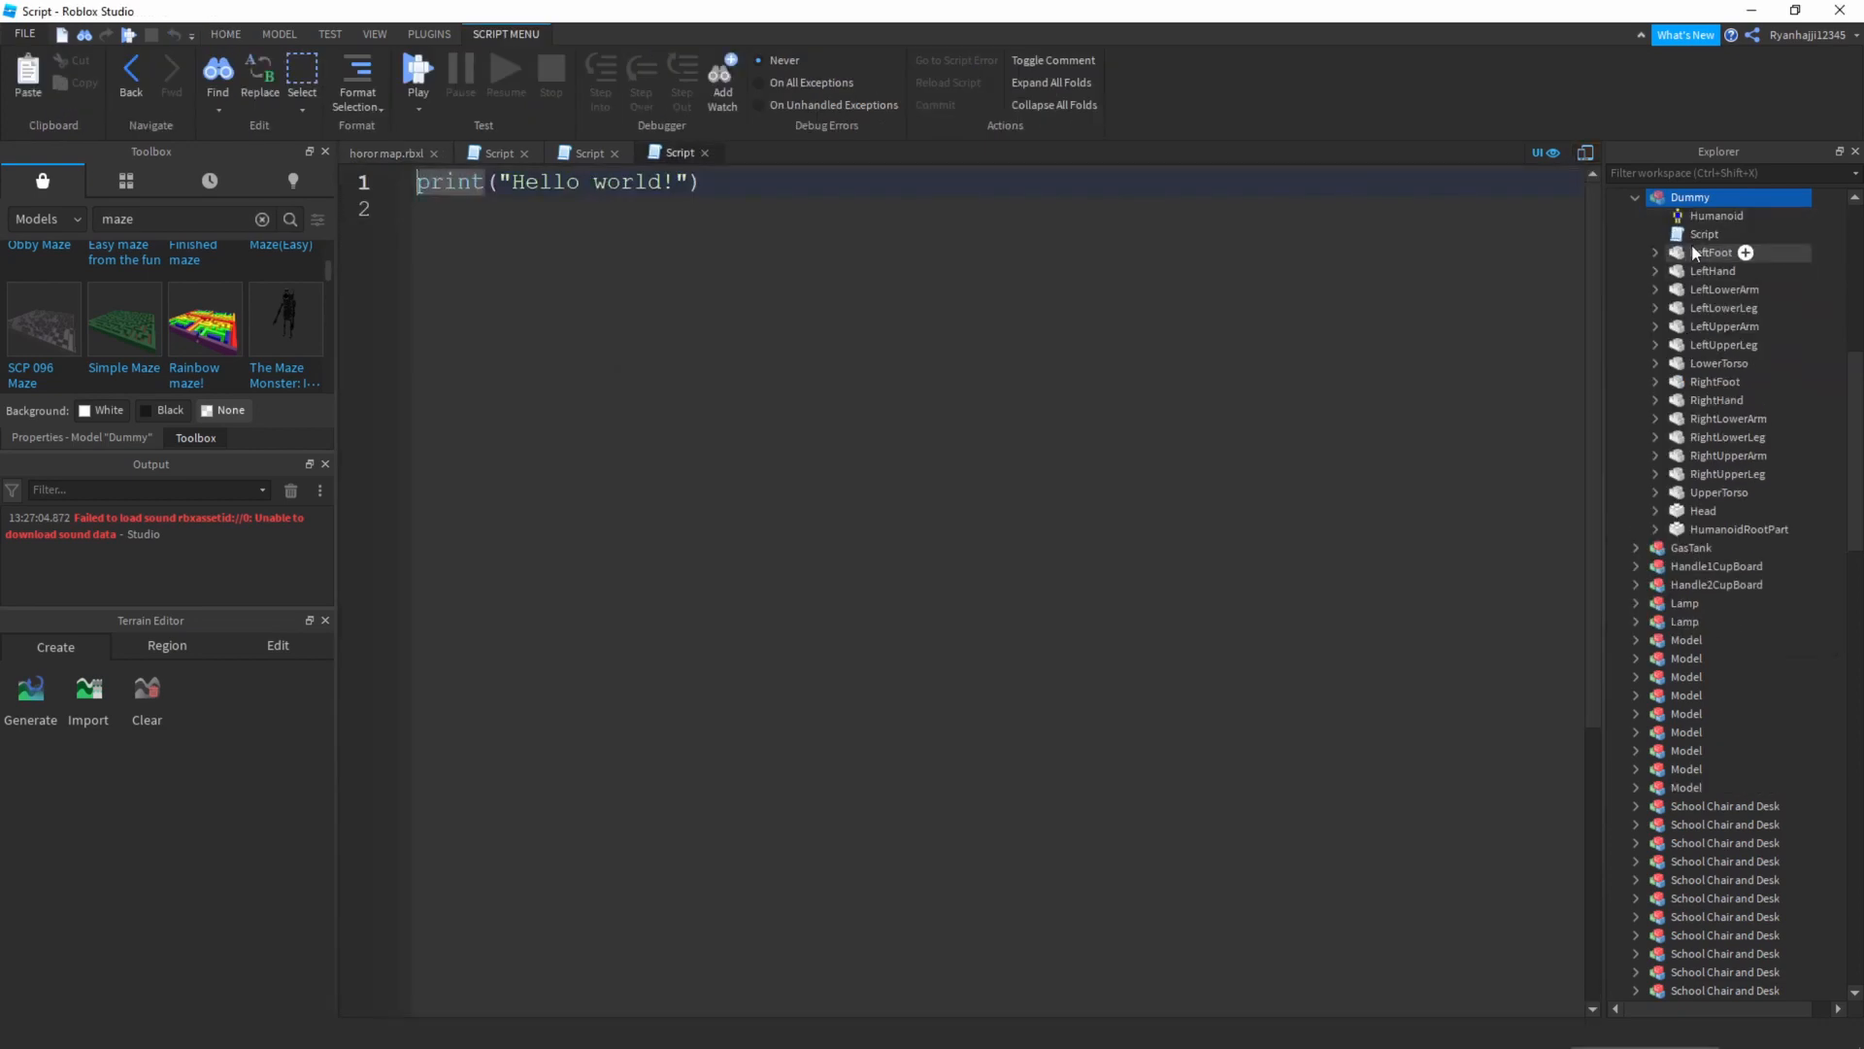
# - Replace the default code with chase-and-damage code and name the script AttackNPCScript
pyautogui.click(1703, 235)
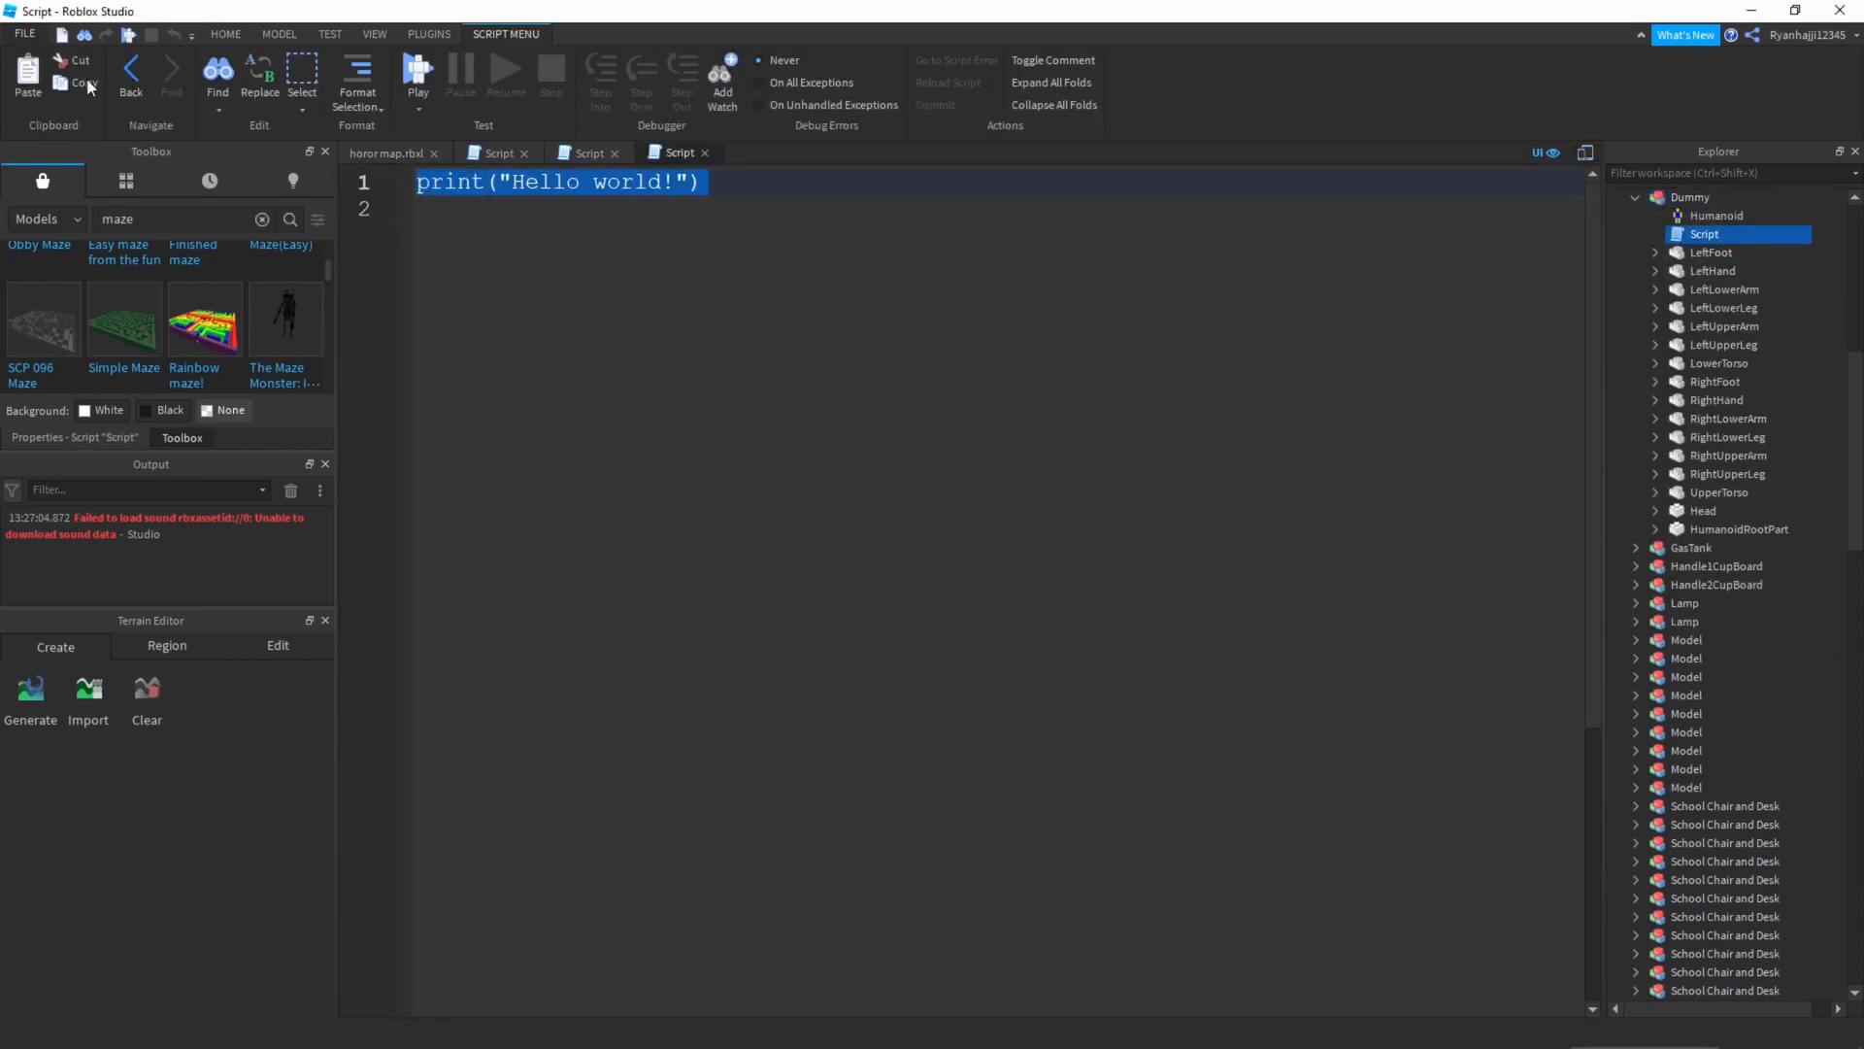
pyautogui.moveTo(885, 379)
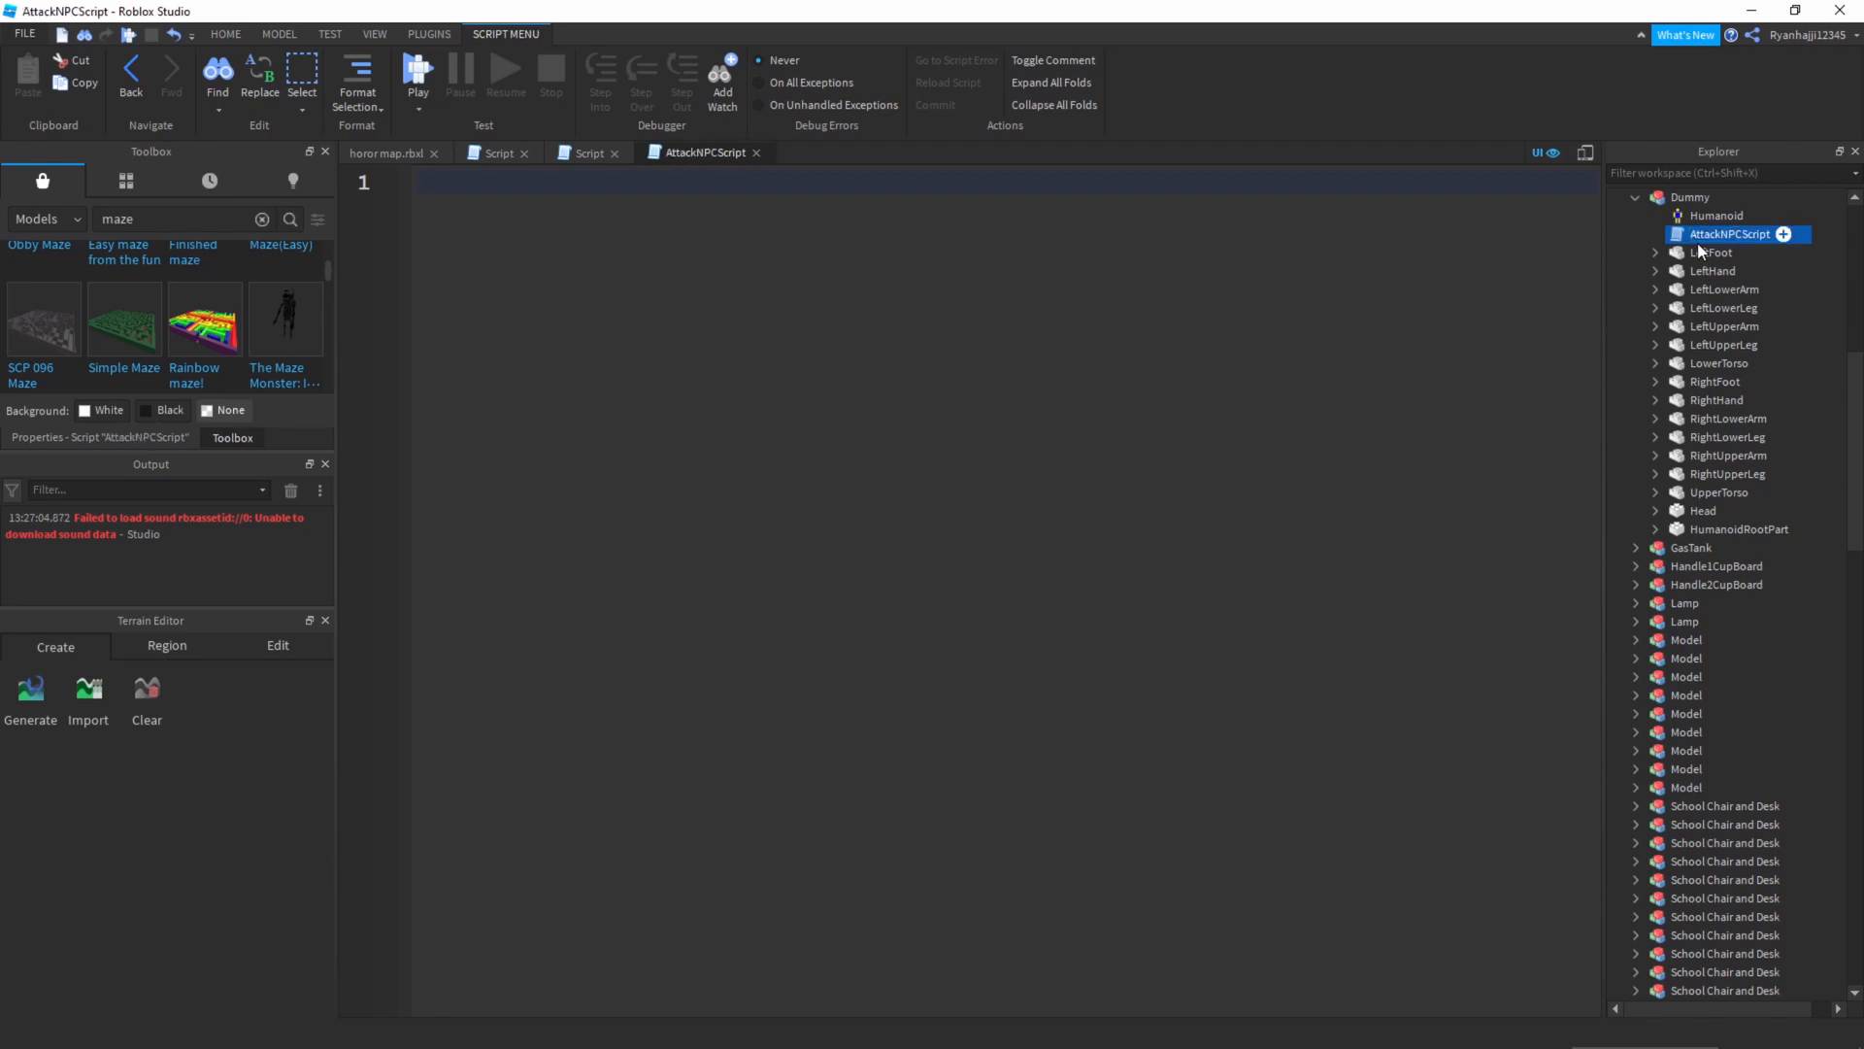
pyautogui.click(864, 279)
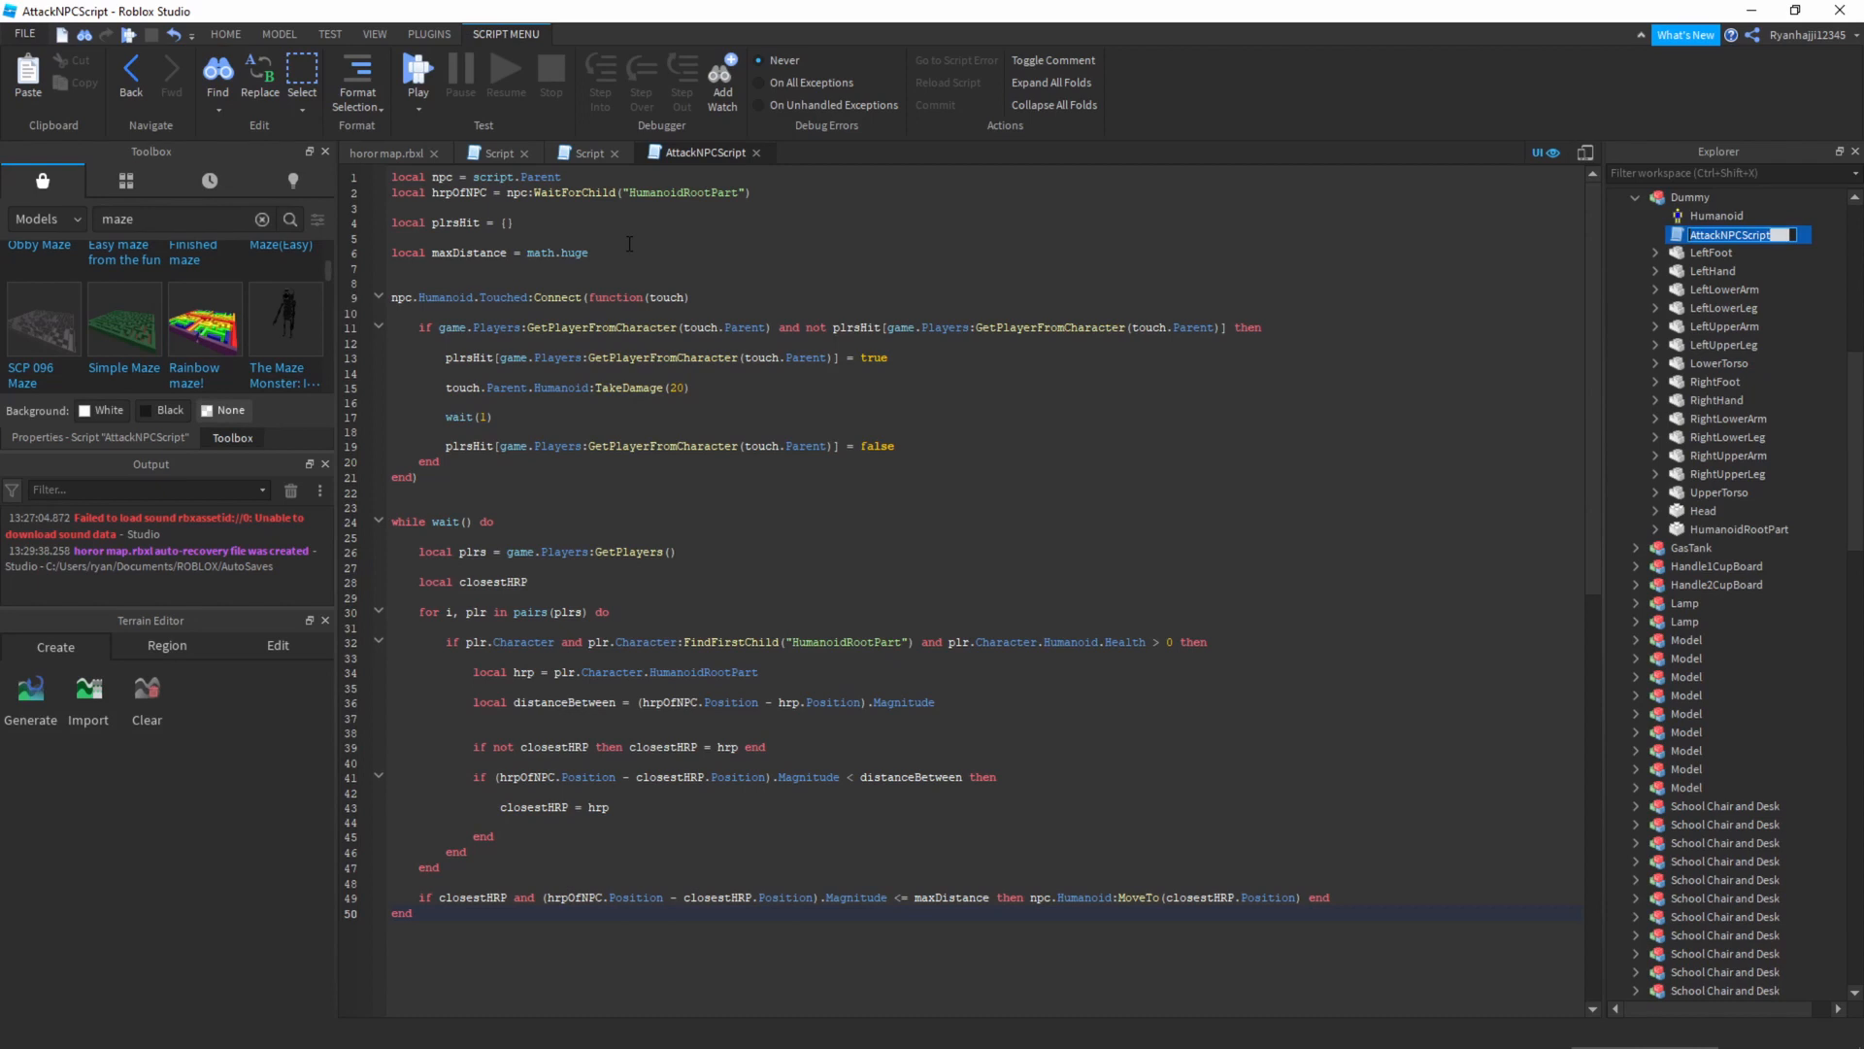
pyautogui.click(1725, 290)
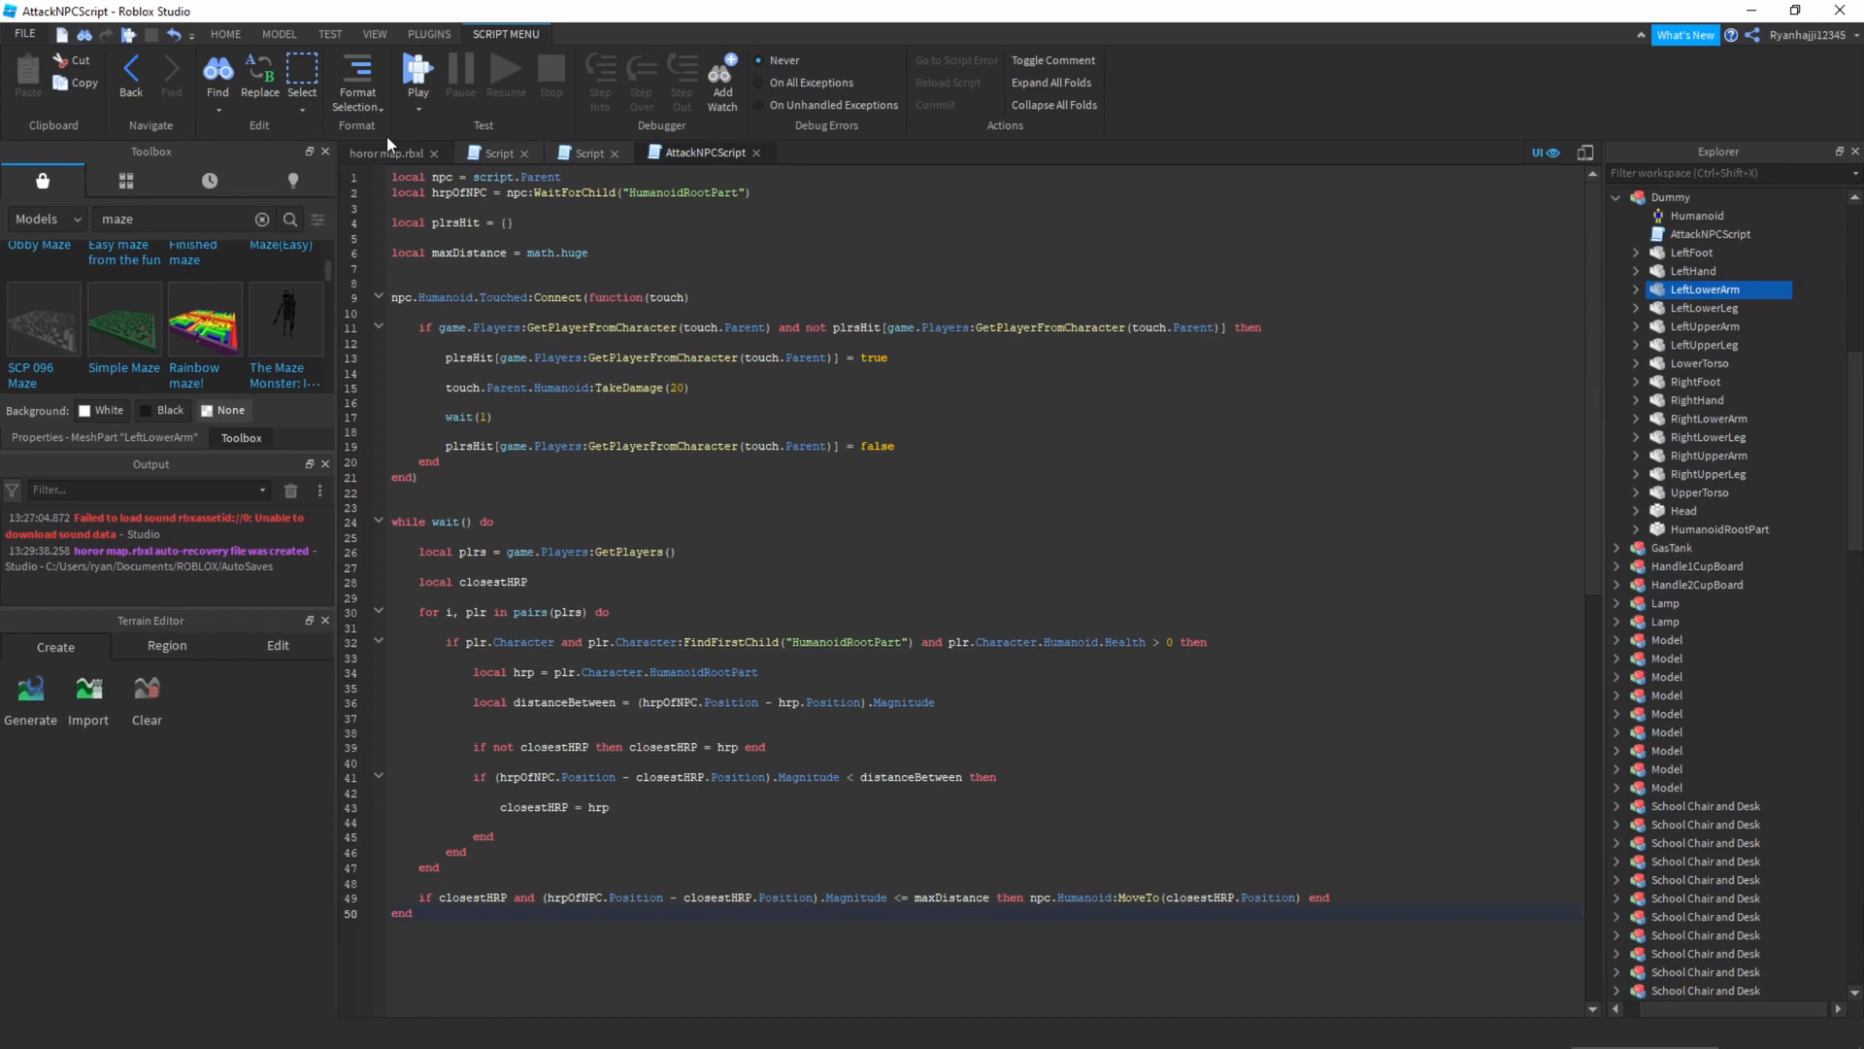
pyautogui.click(387, 152)
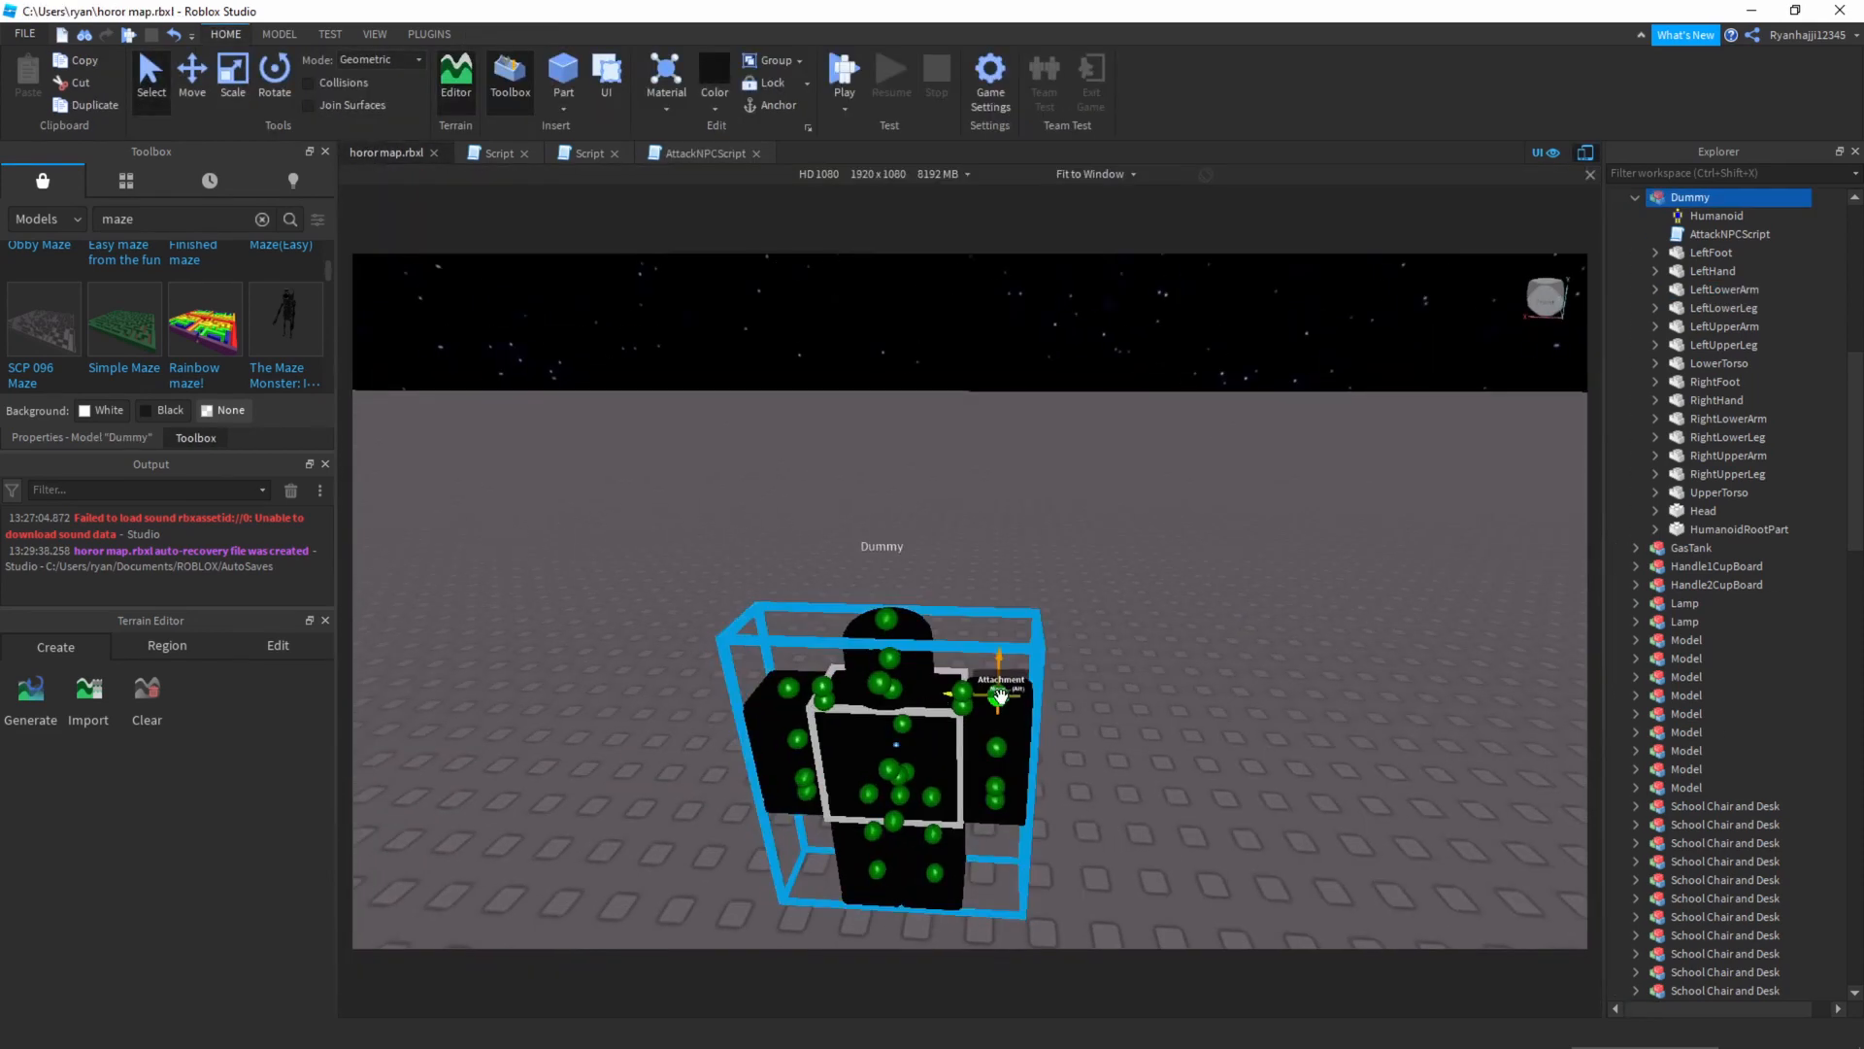
pyautogui.scroll(-3)
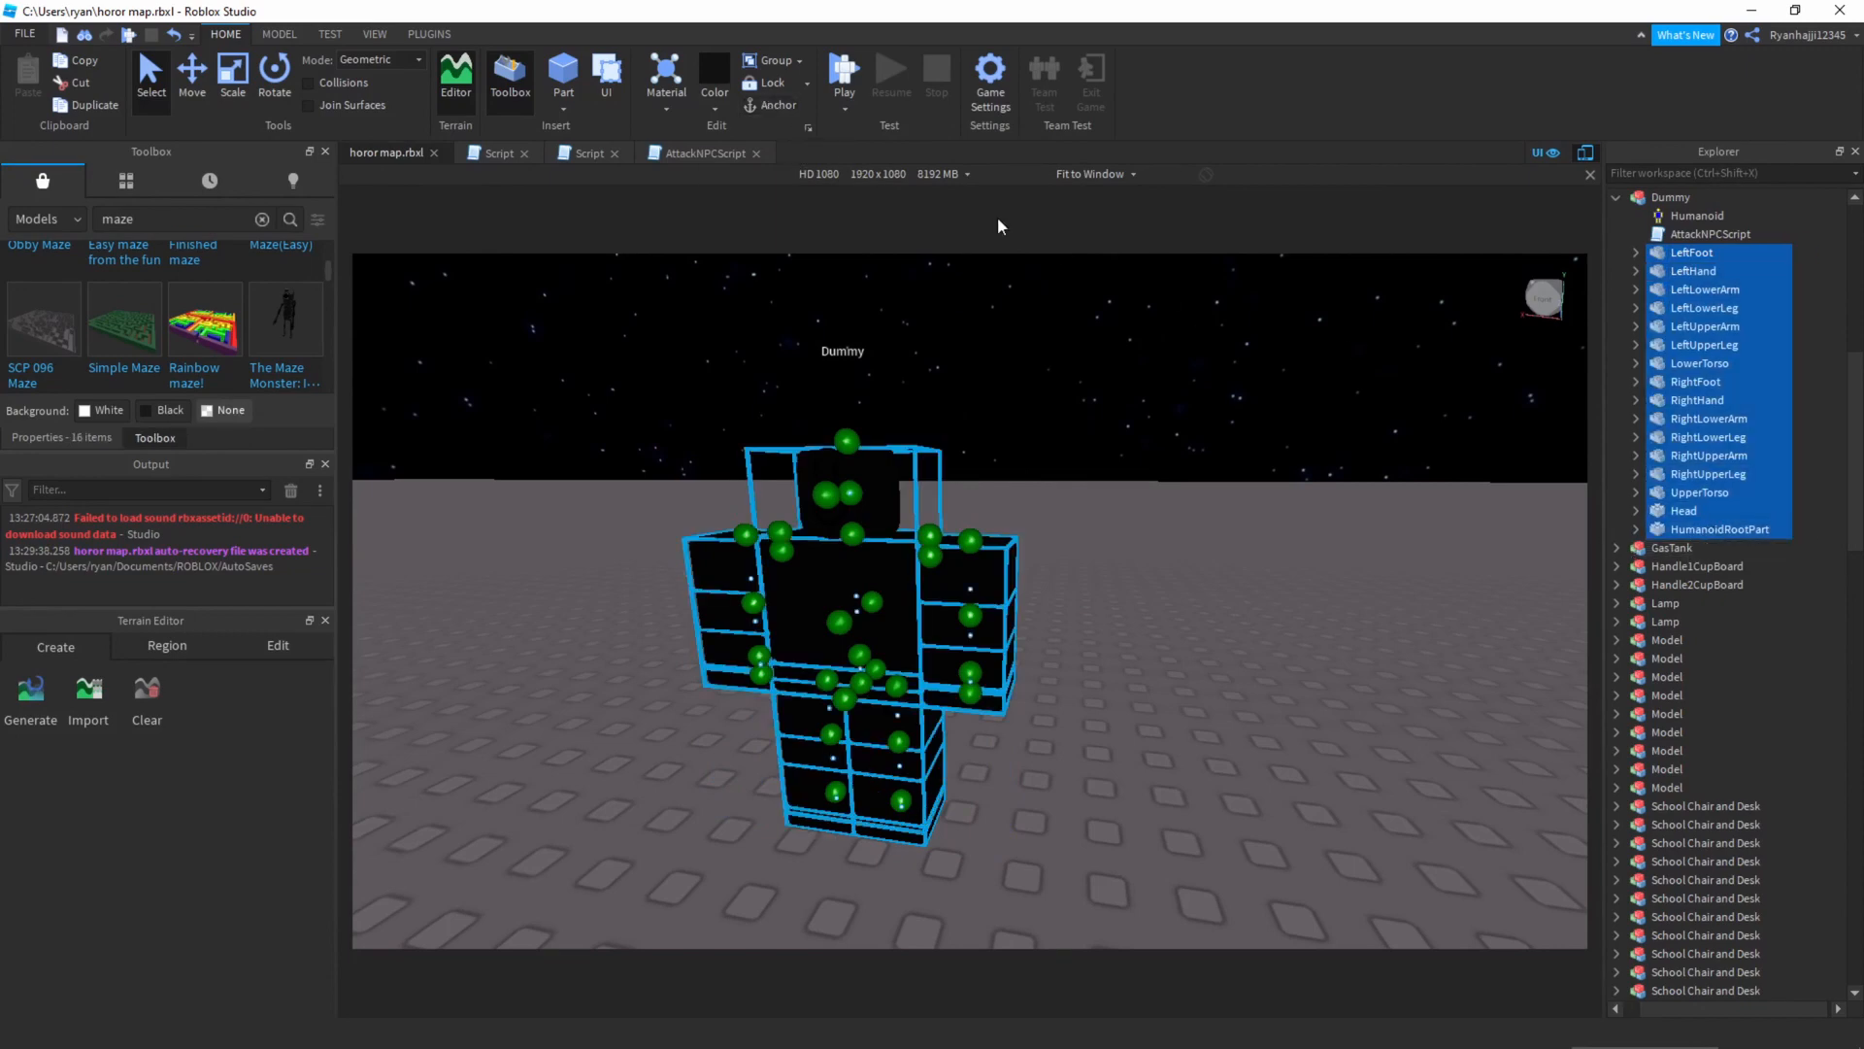
pyautogui.click(1684, 511)
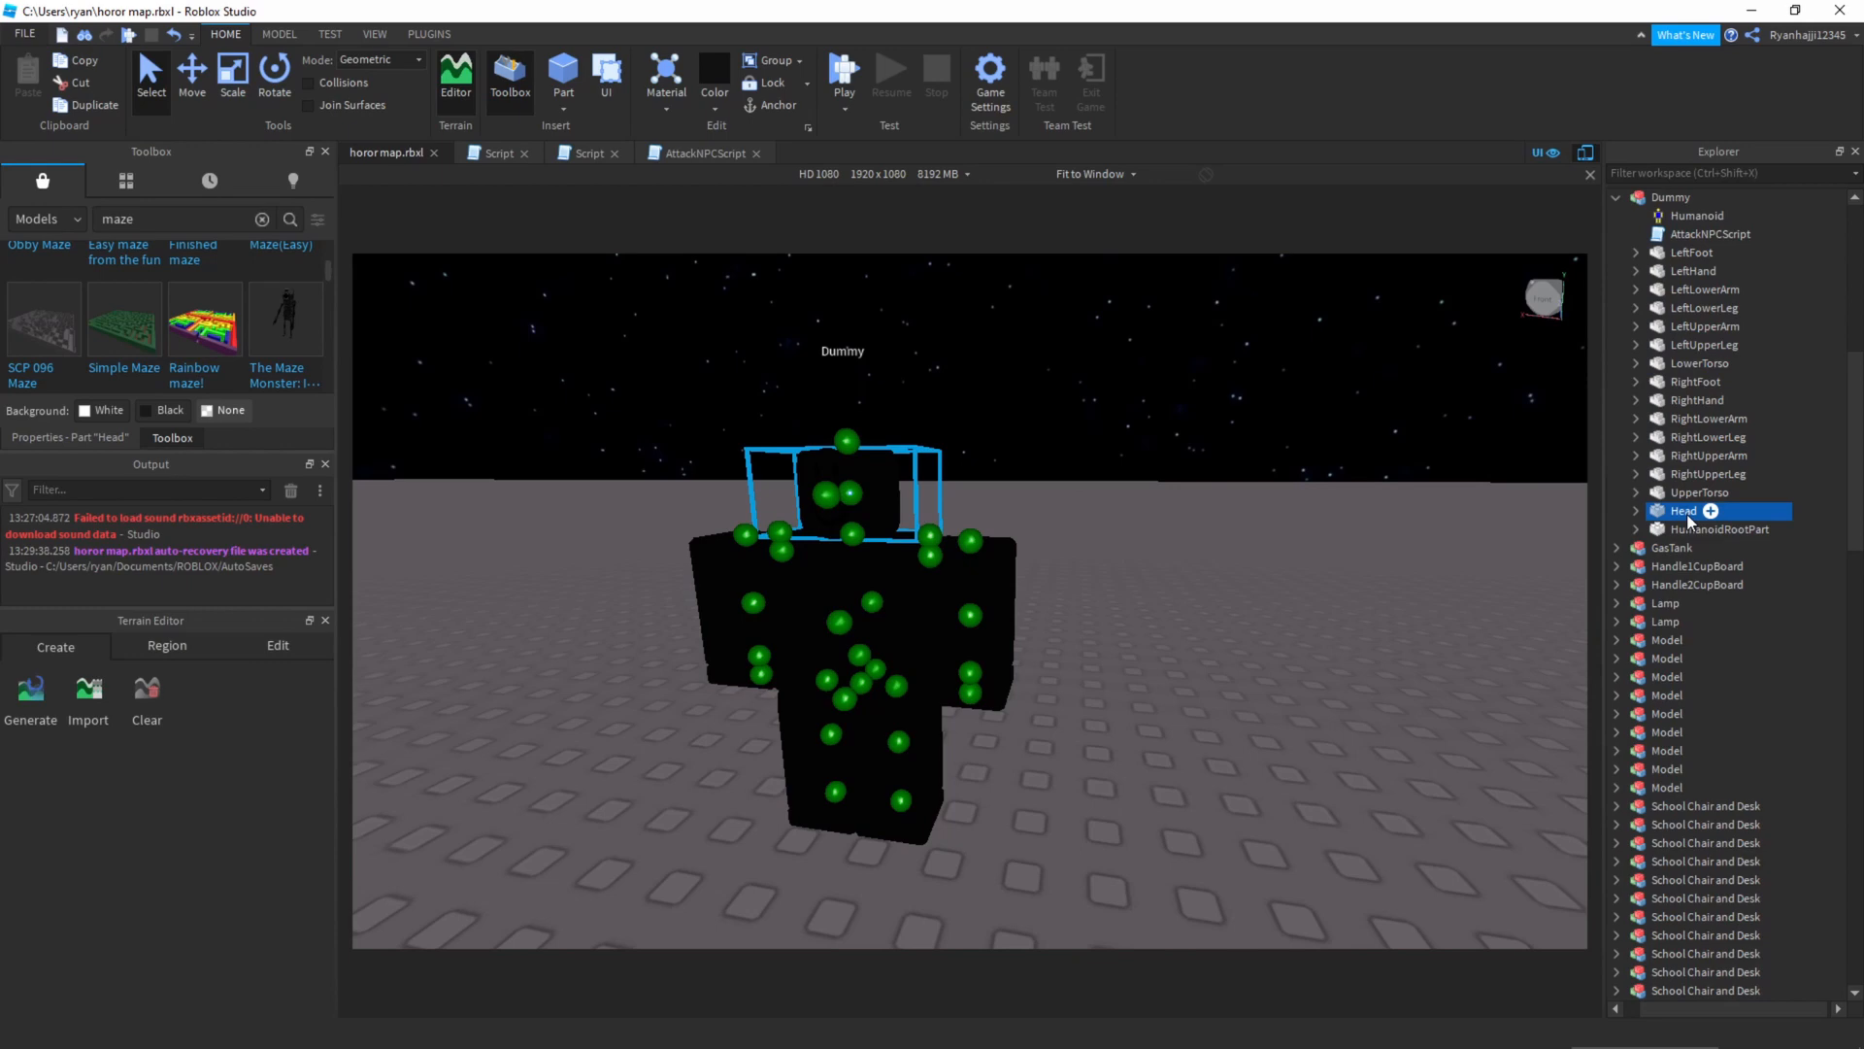
pyautogui.click(1718, 529)
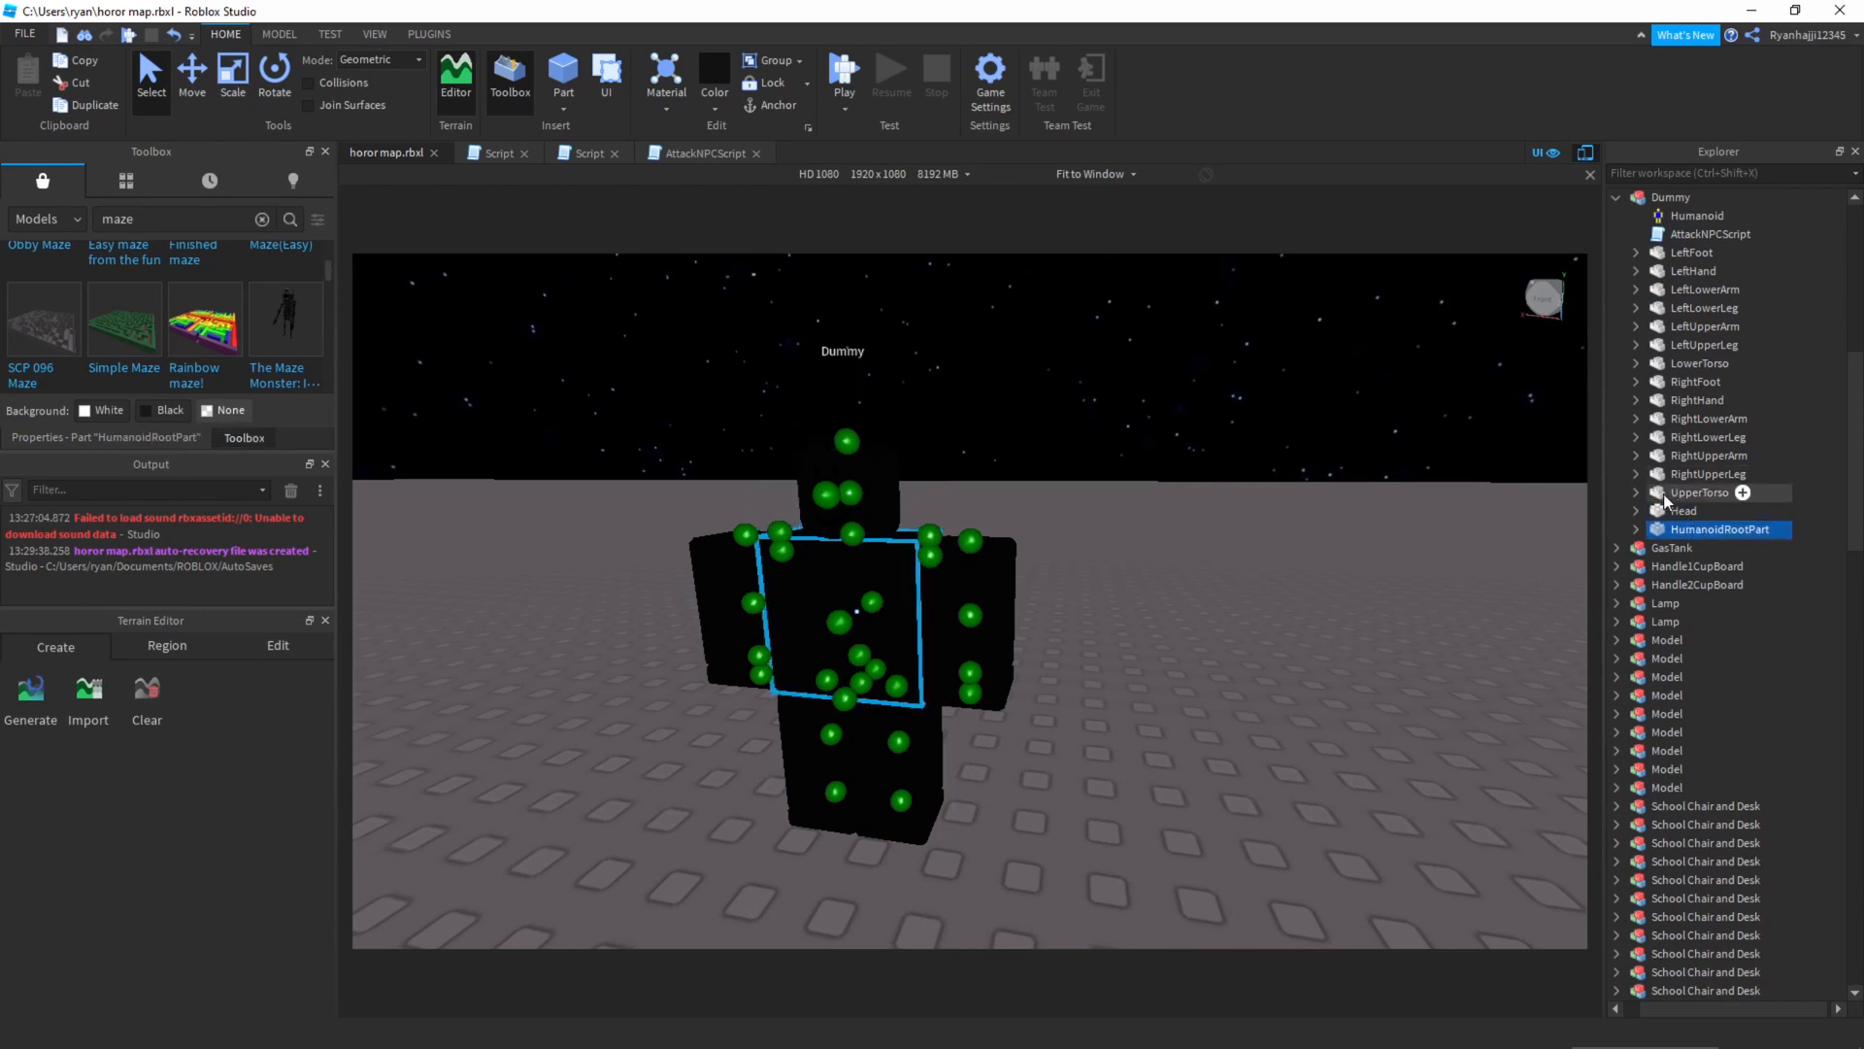
pyautogui.click(1703, 474)
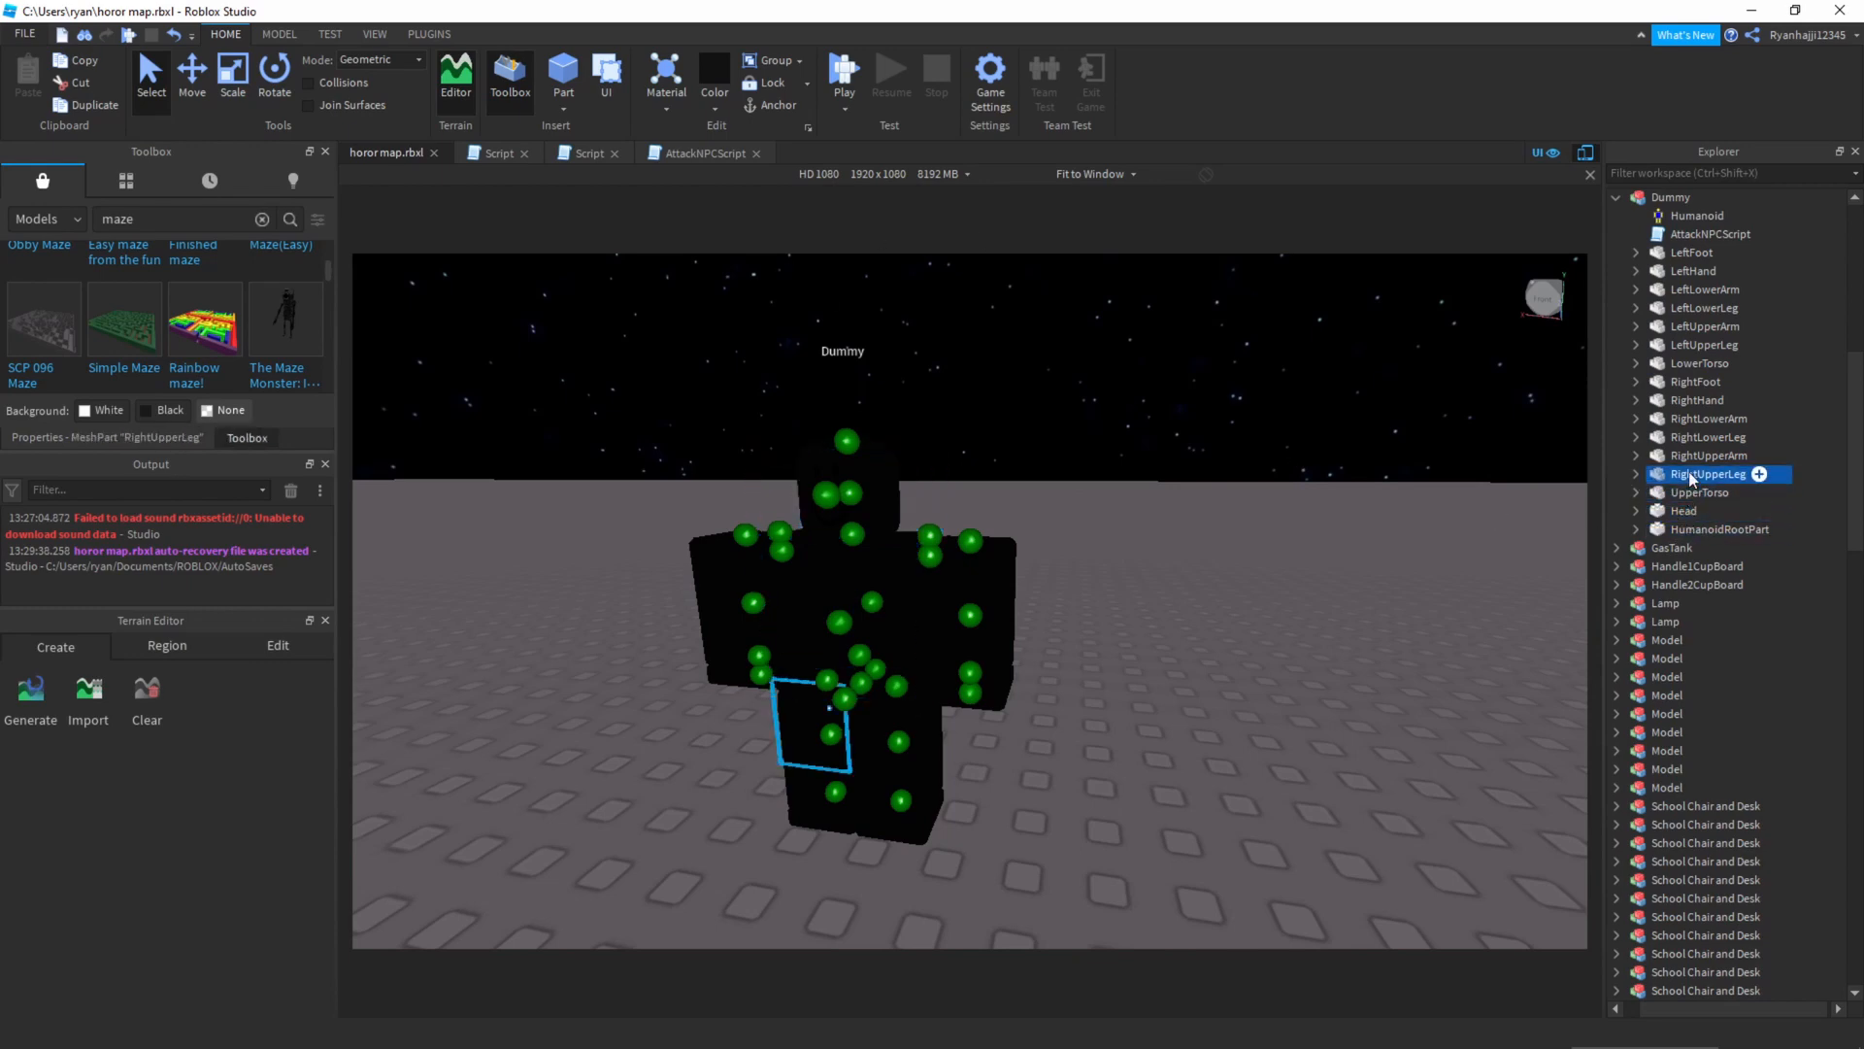
pyautogui.click(1697, 400)
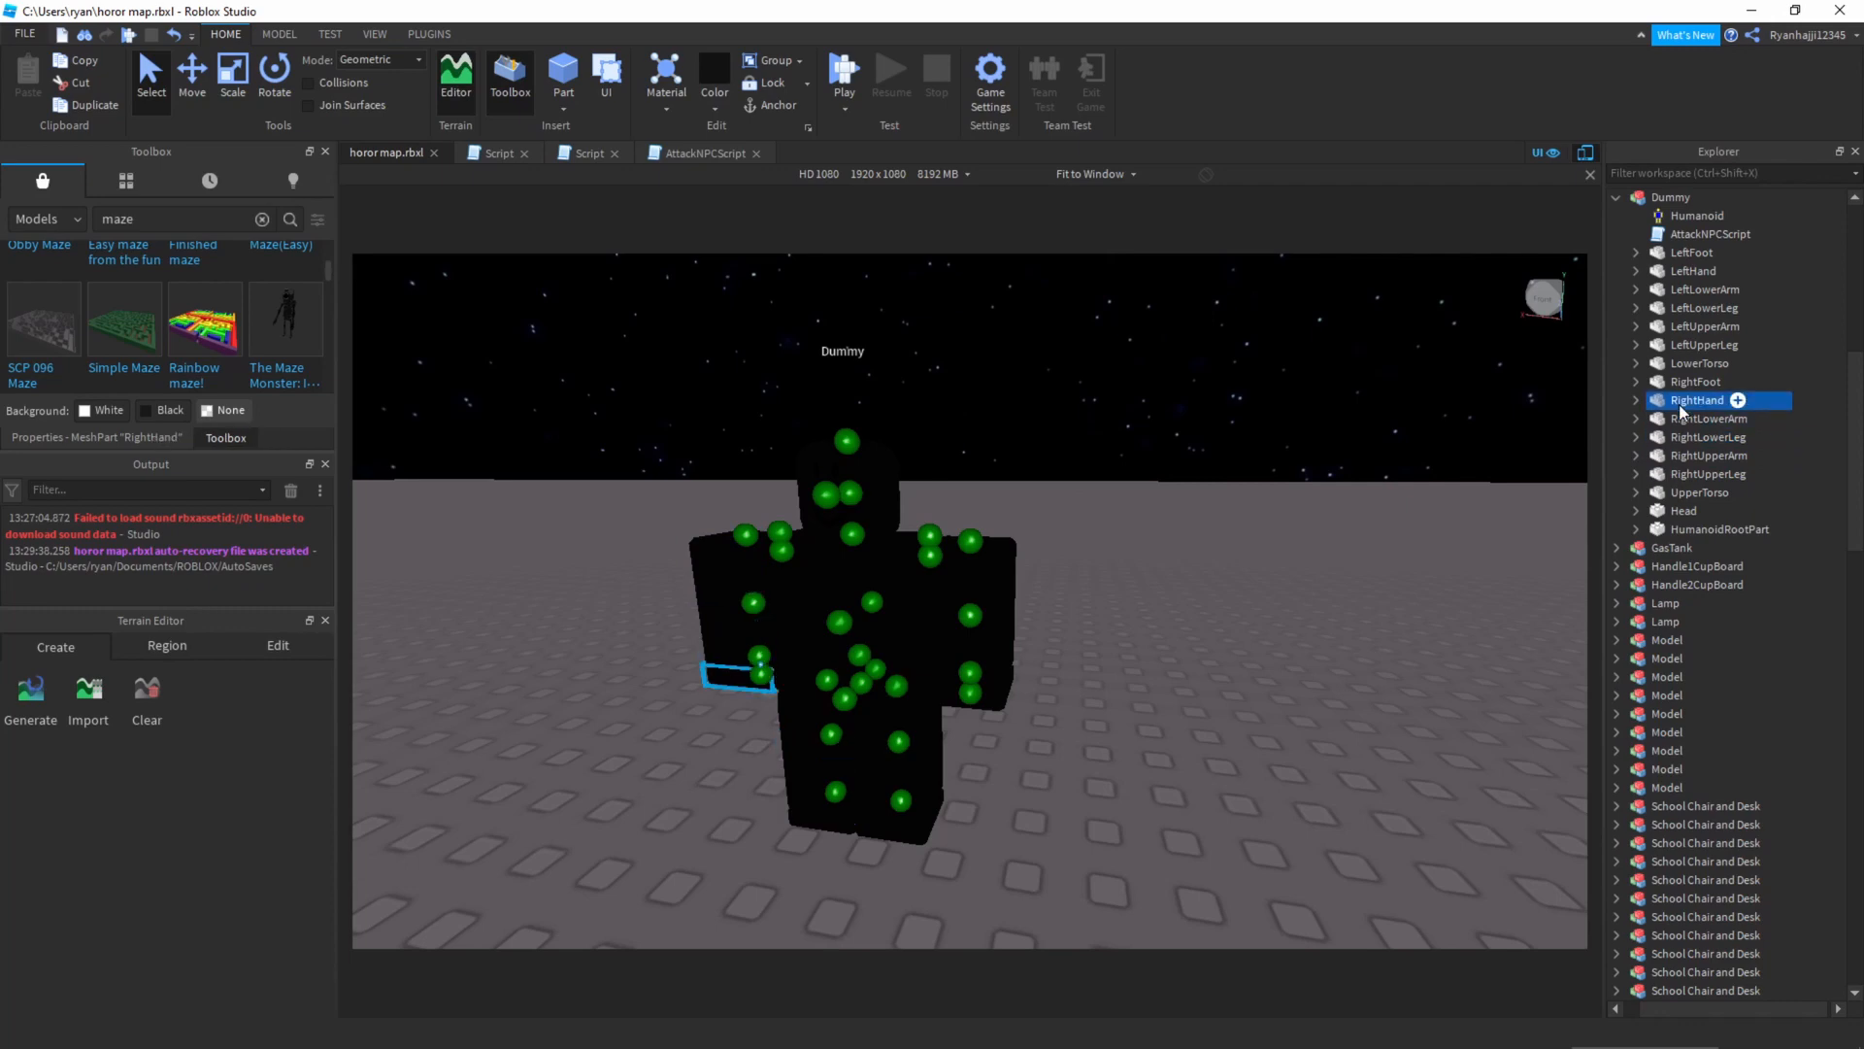
pyautogui.click(1705, 326)
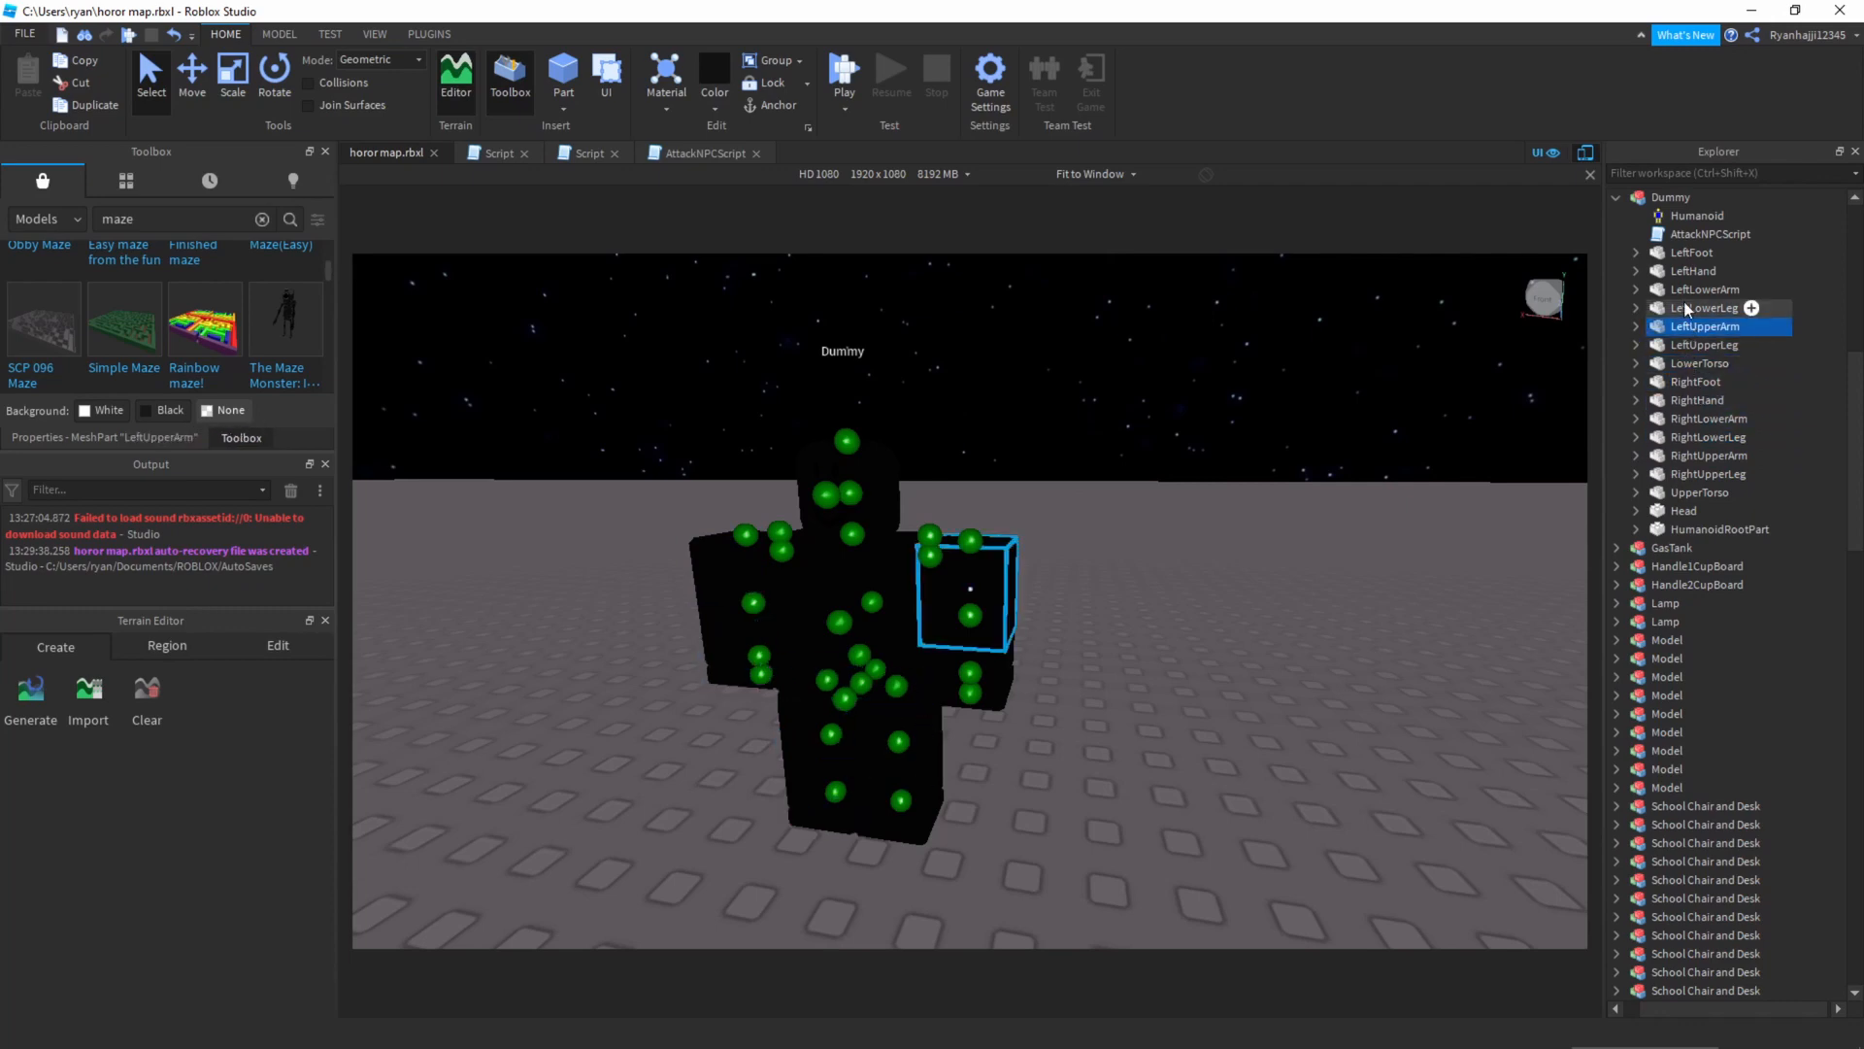
pyautogui.click(1689, 252)
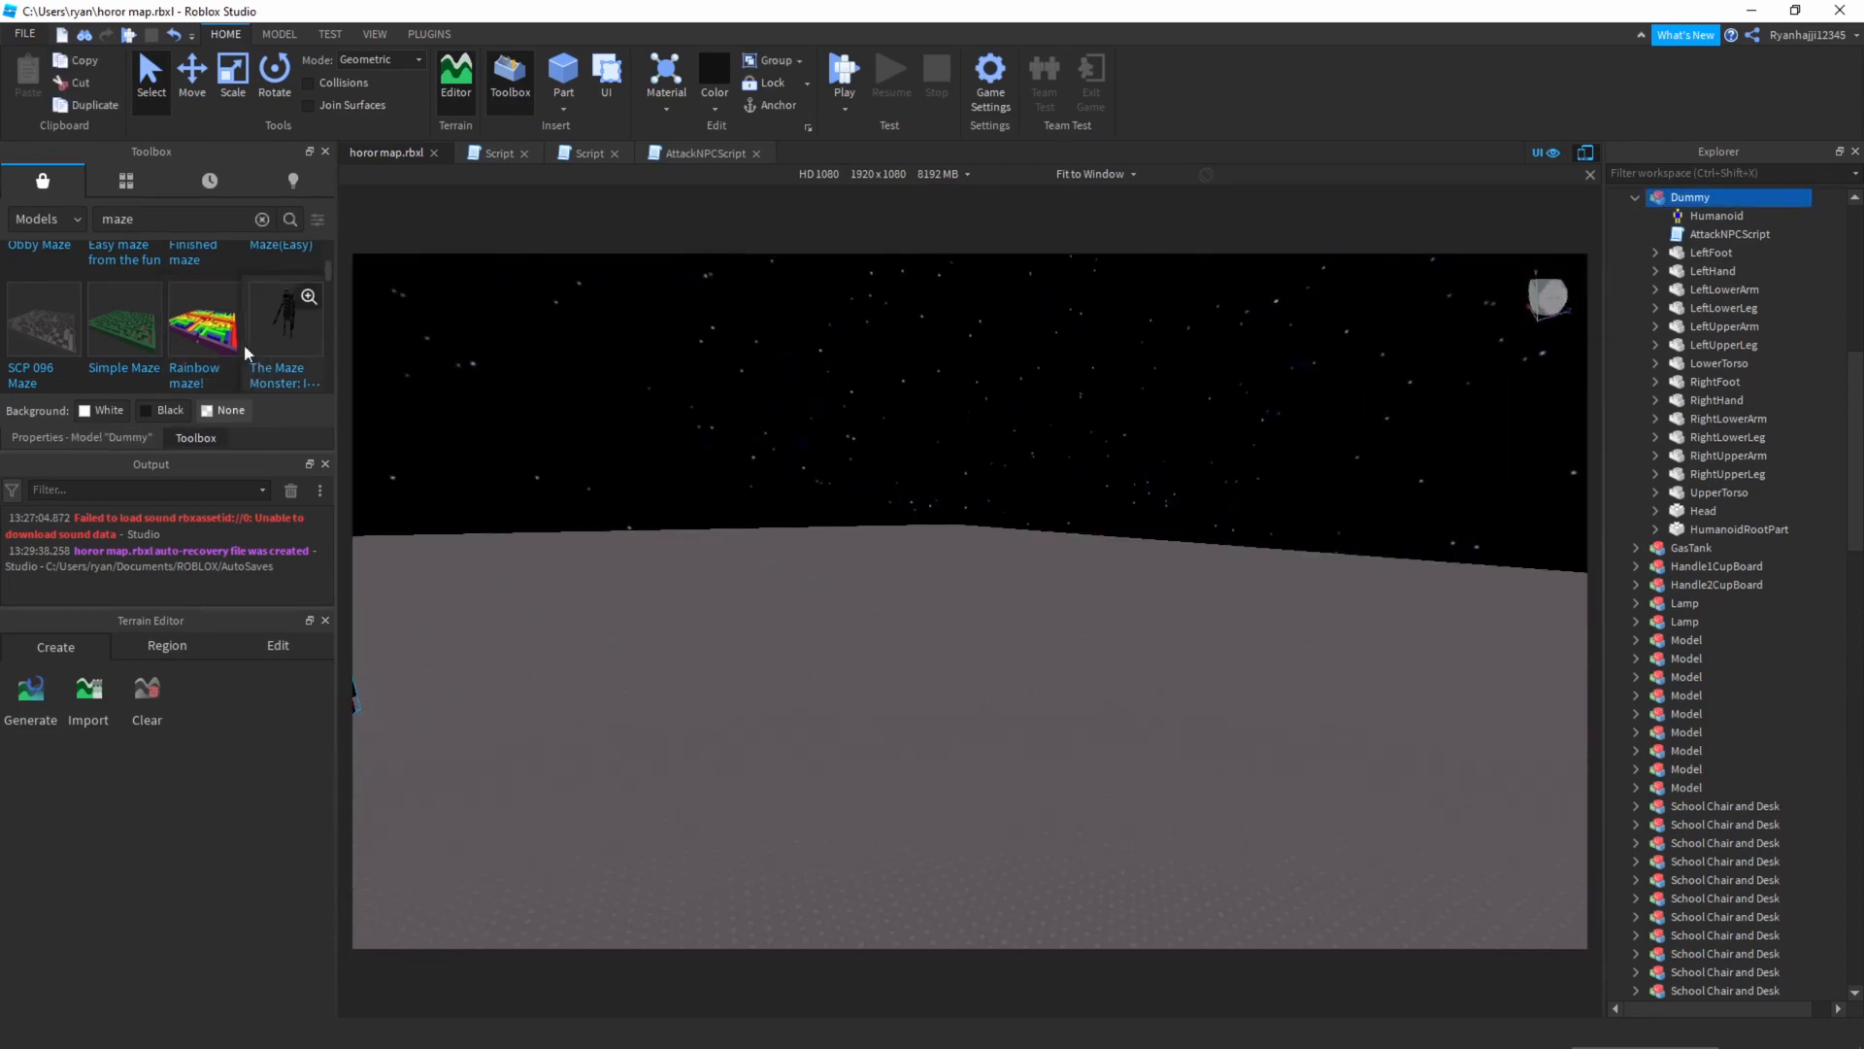
# - Refresh the Toolbox search and fly the camera to the path where the golden key lies
pyautogui.click(289, 220)
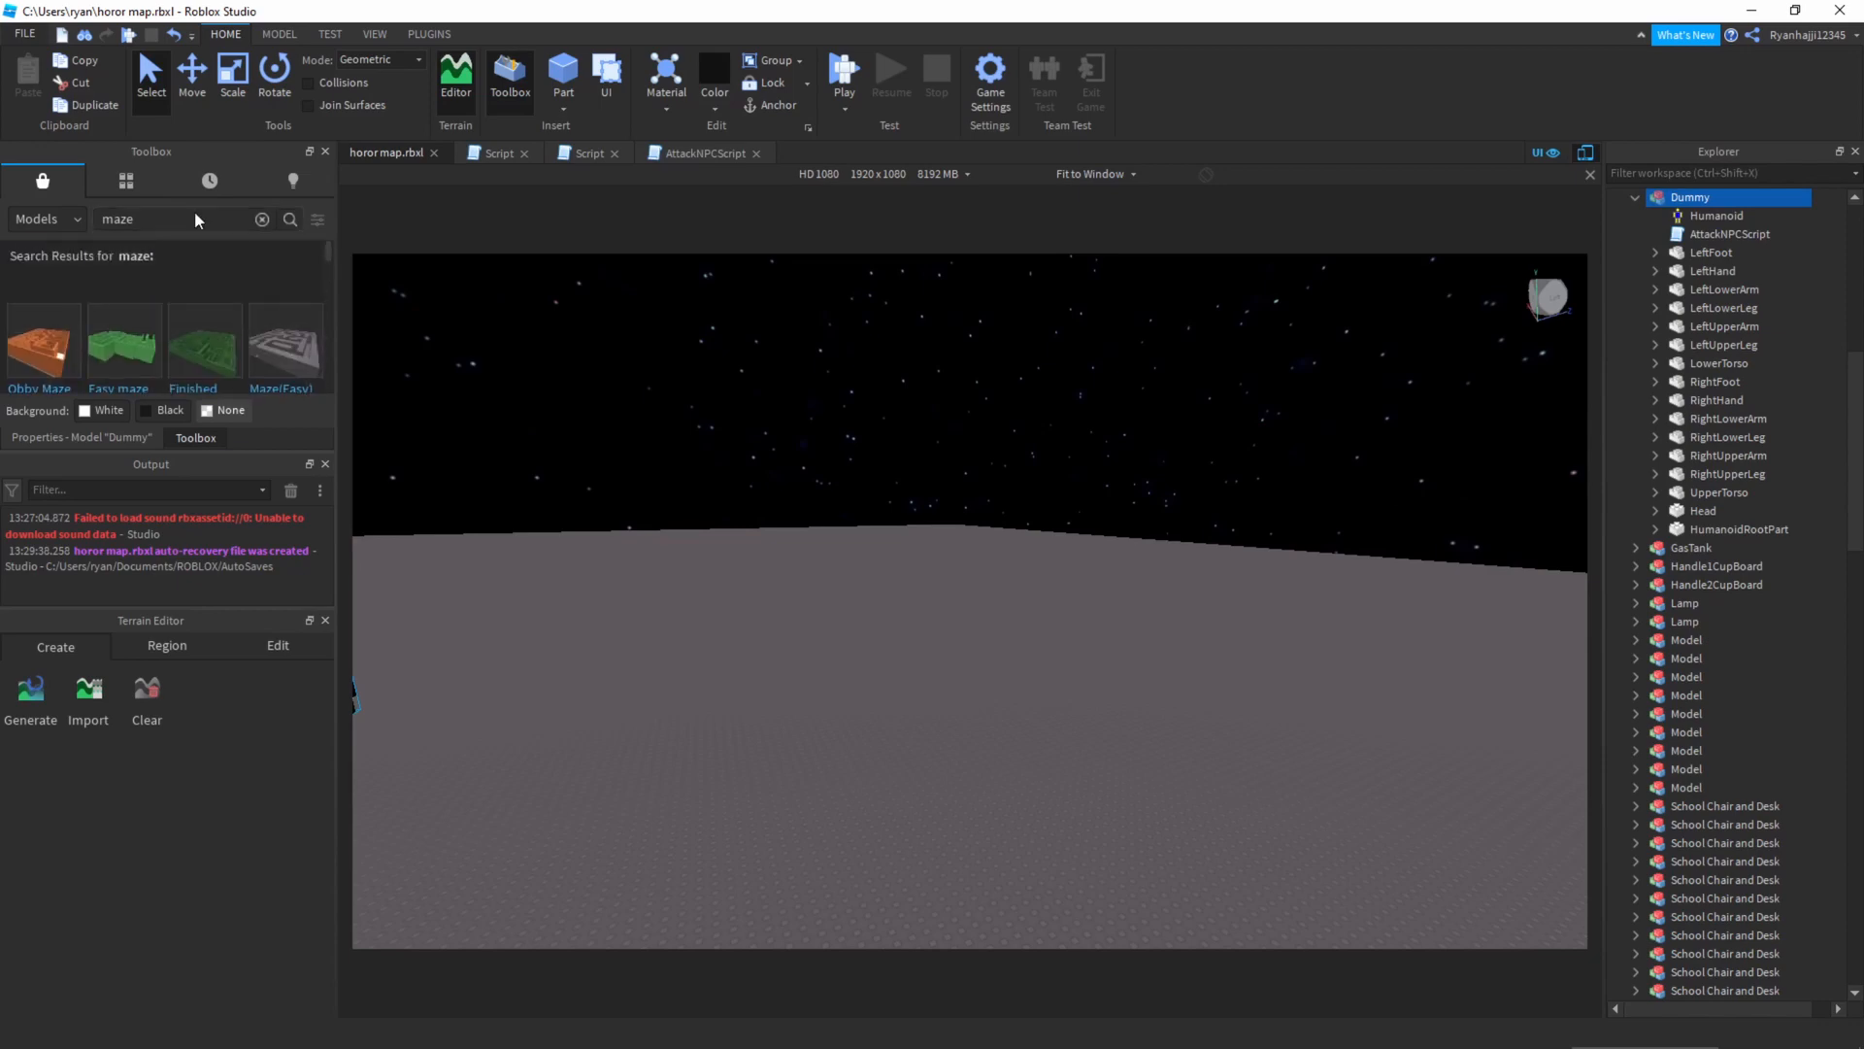
pyautogui.scroll(-3)
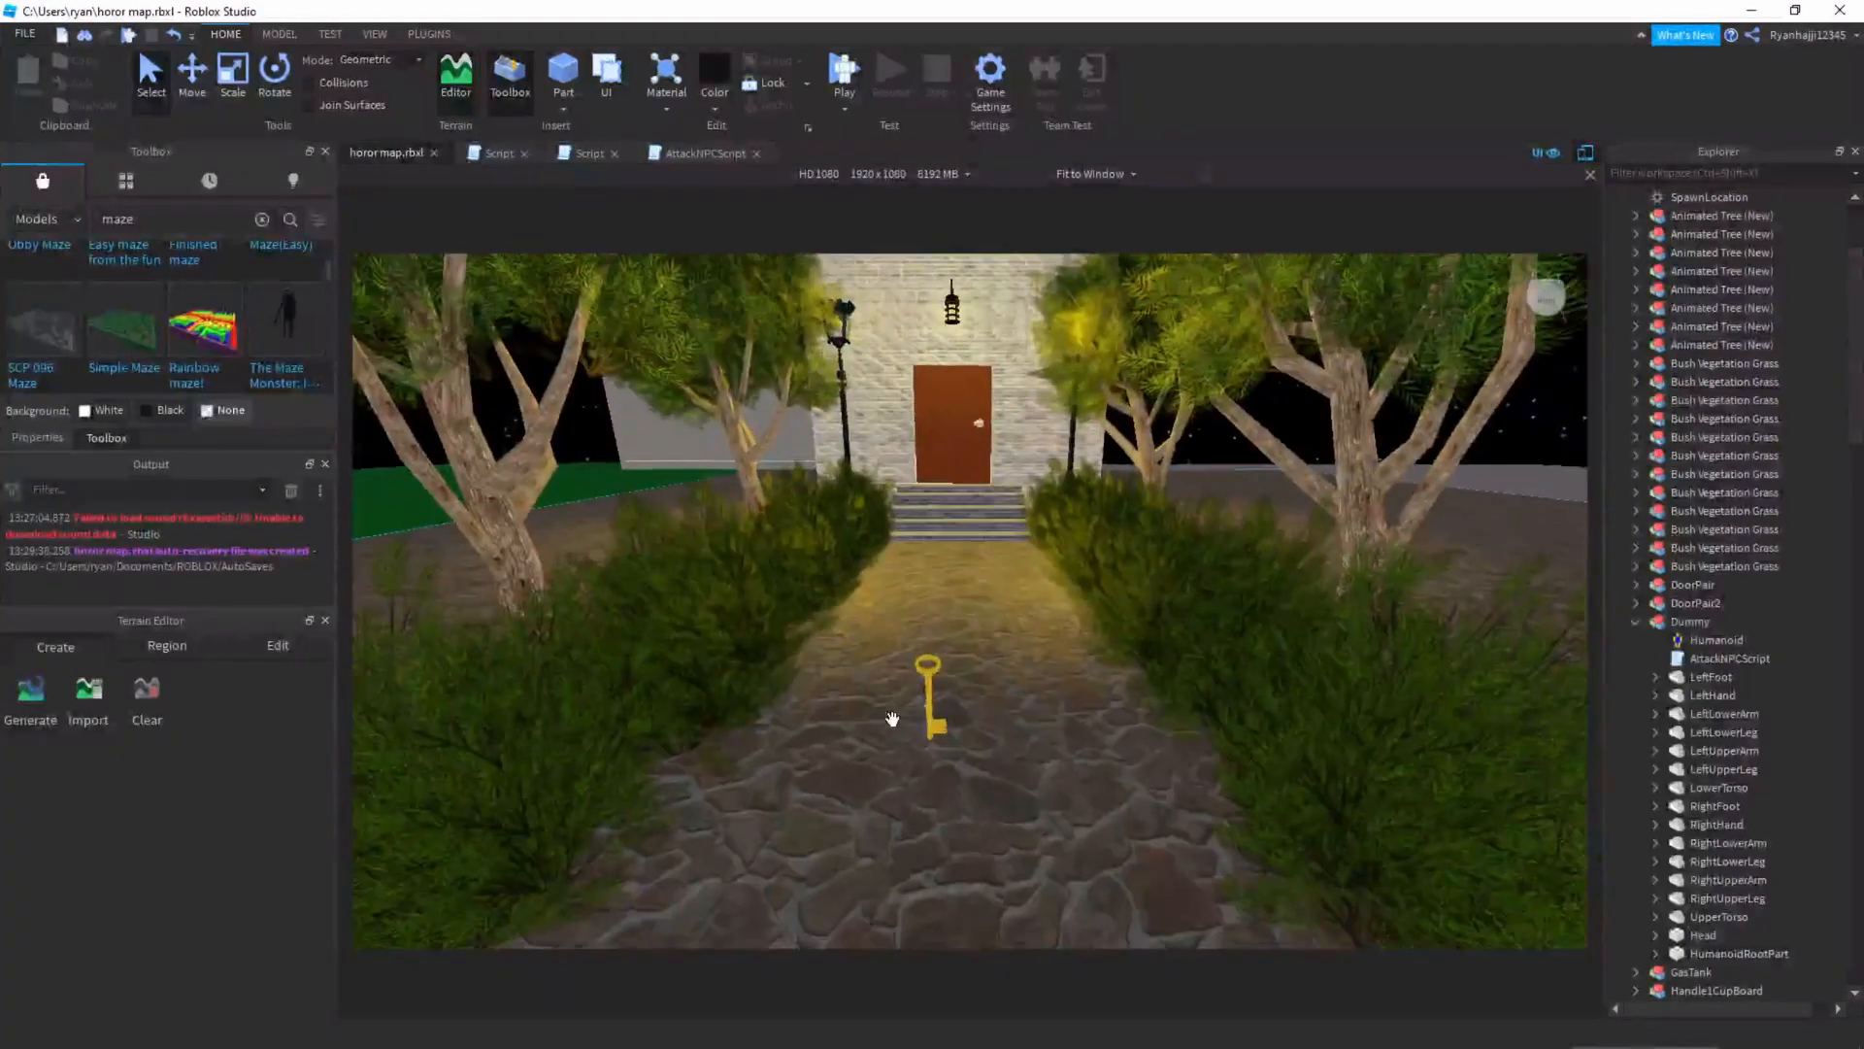
# - Duplicate the golden key on the path to create Key2
pyautogui.click(928, 696)
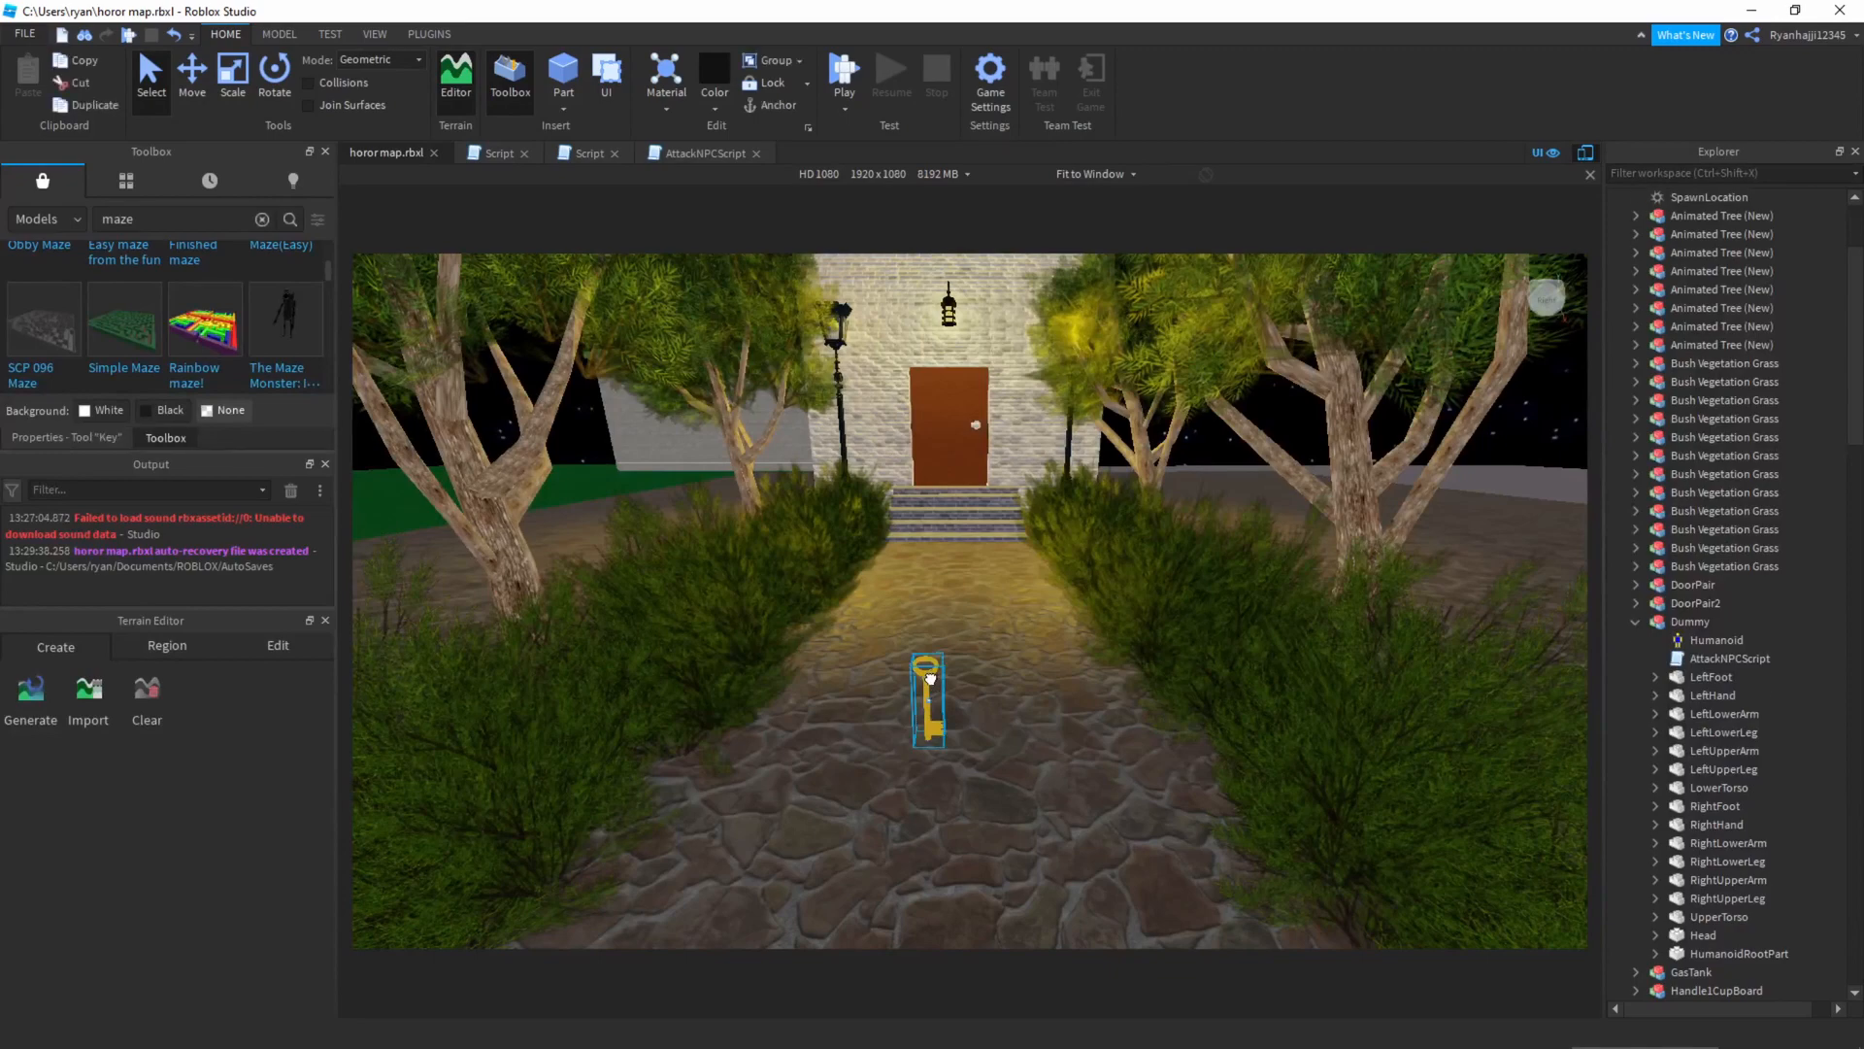
pyautogui.click(1678, 198)
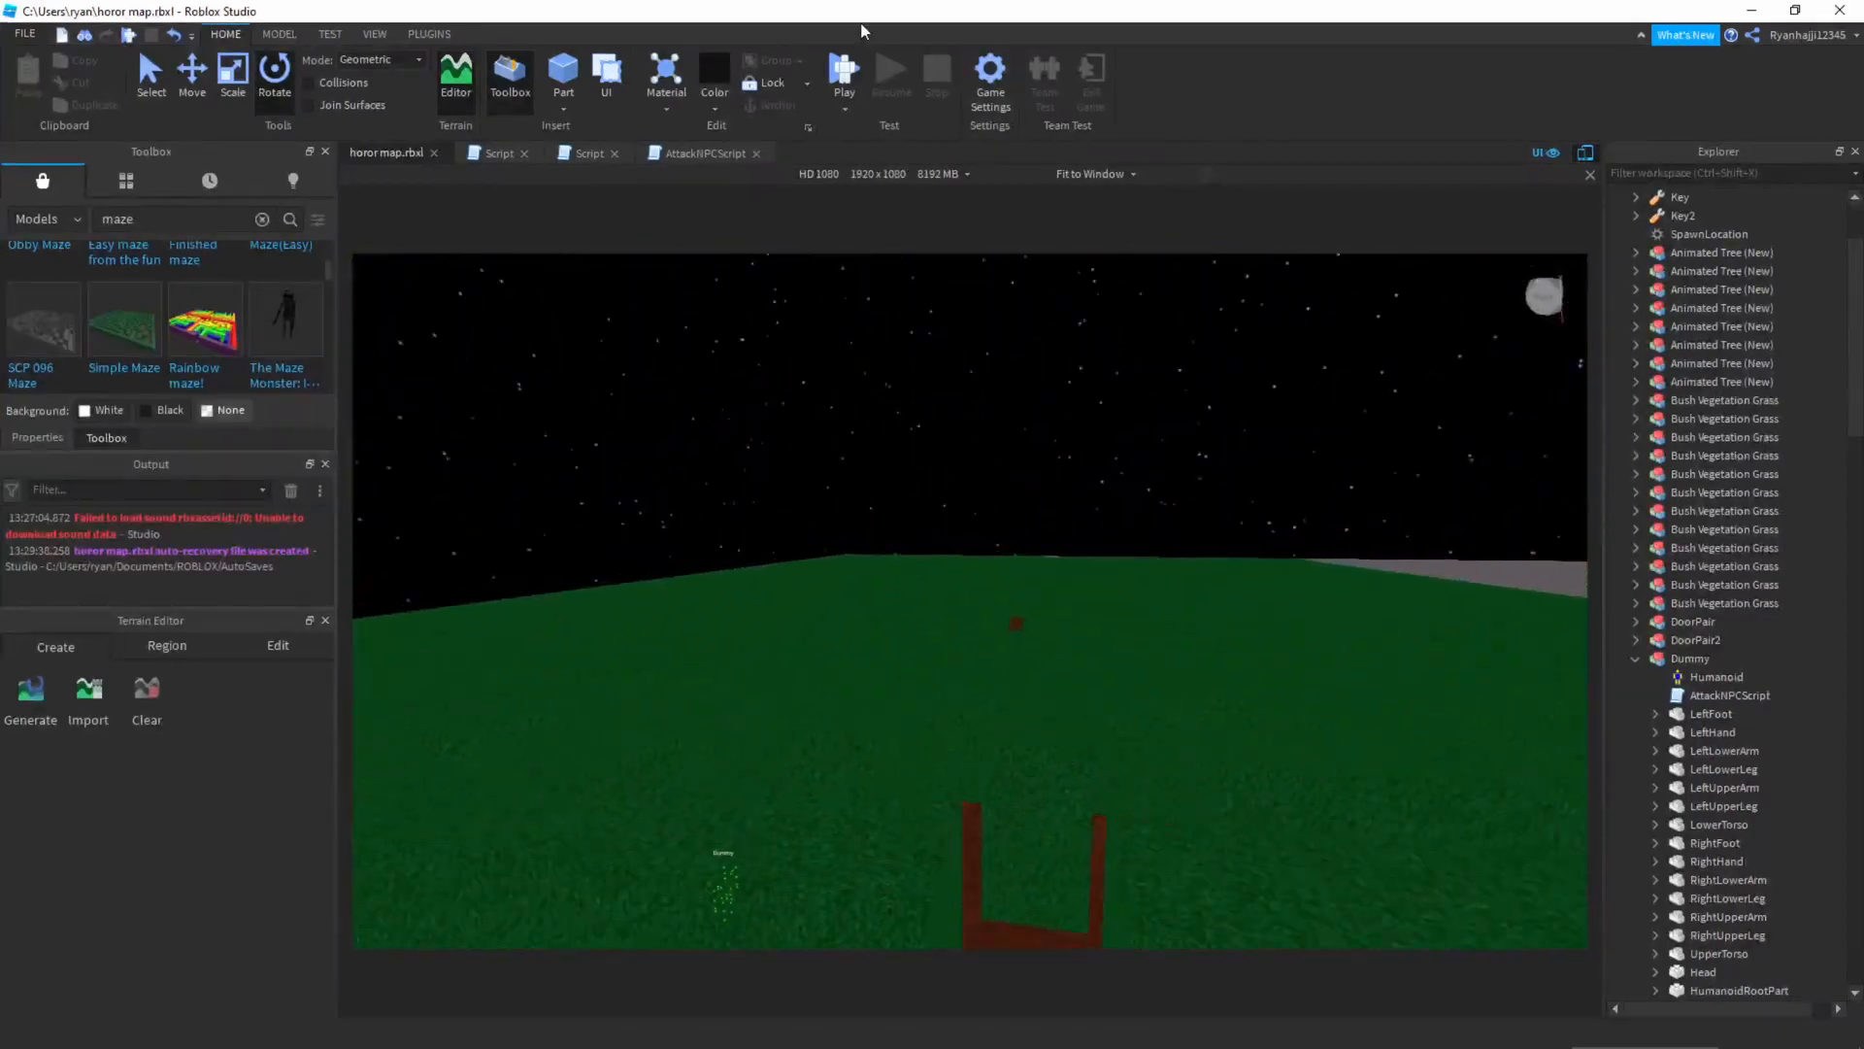
# - Play-test the map, stop, and return to AttackNPCScript's TakeDamage(20) line
pyautogui.click(843, 67)
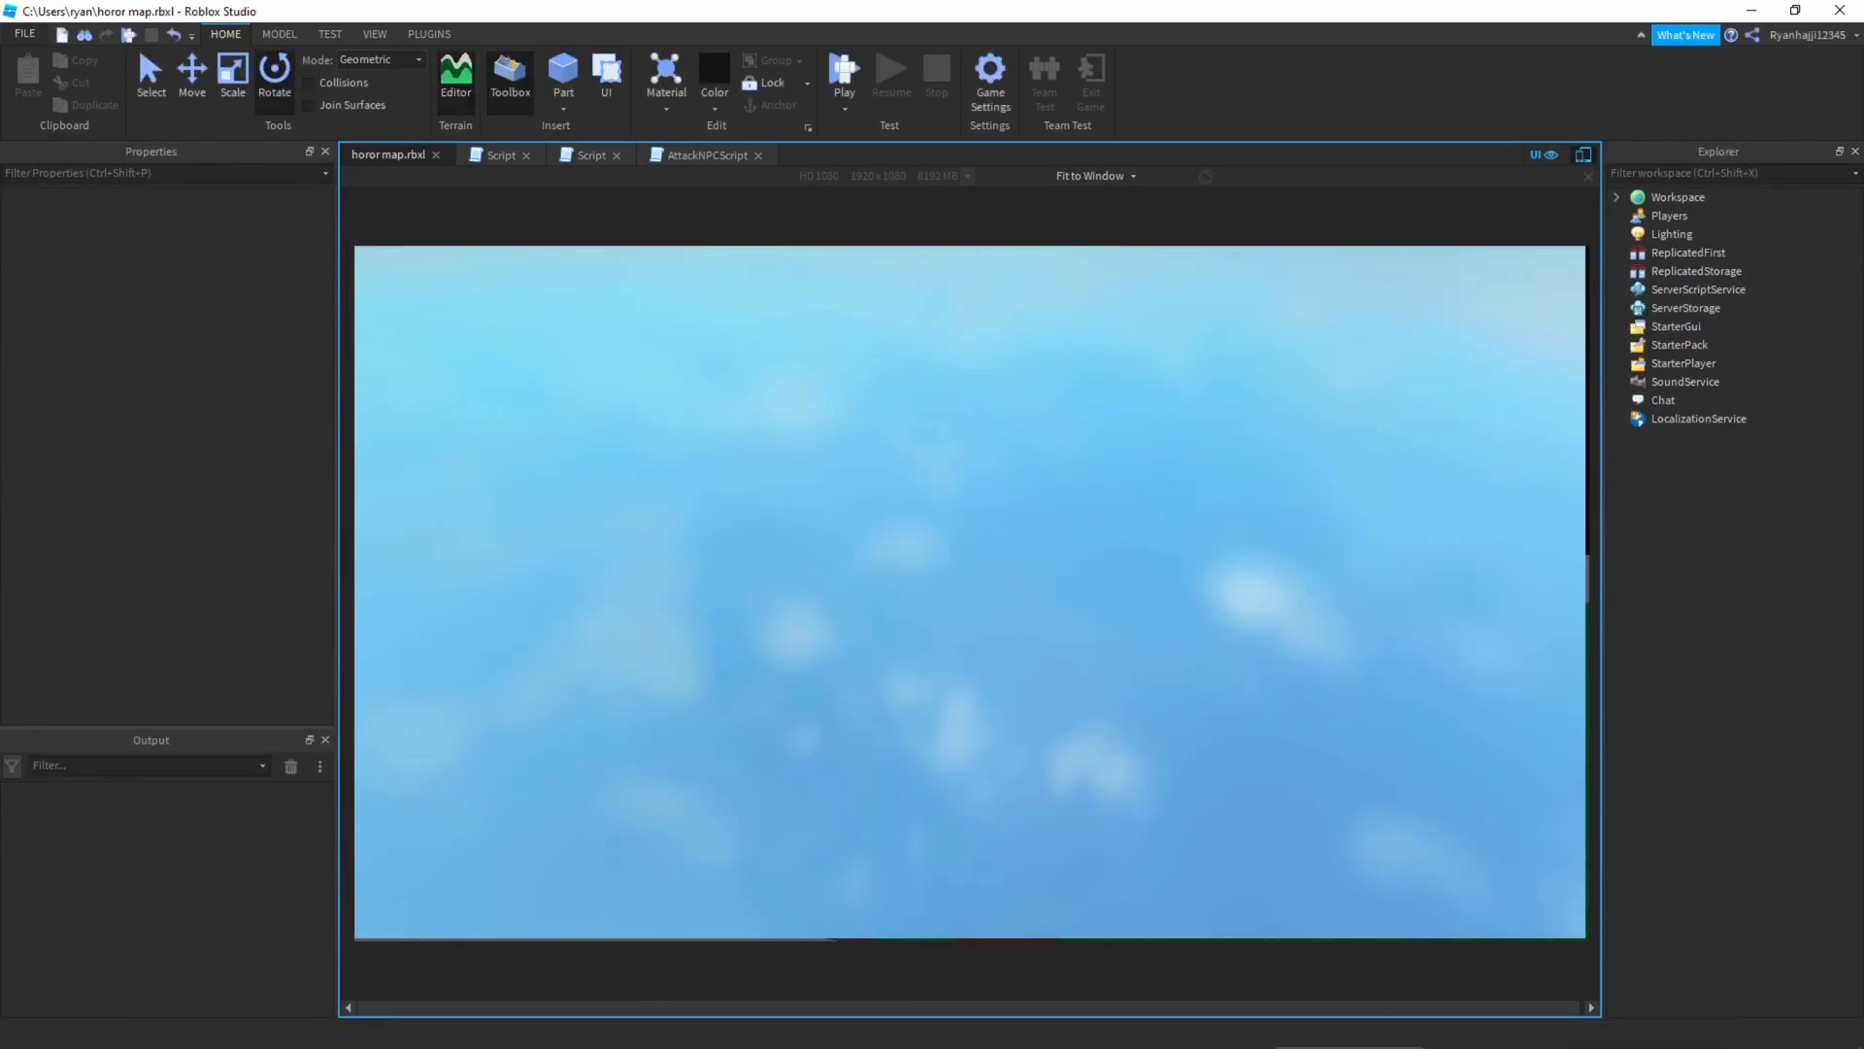
pyautogui.click(842, 71)
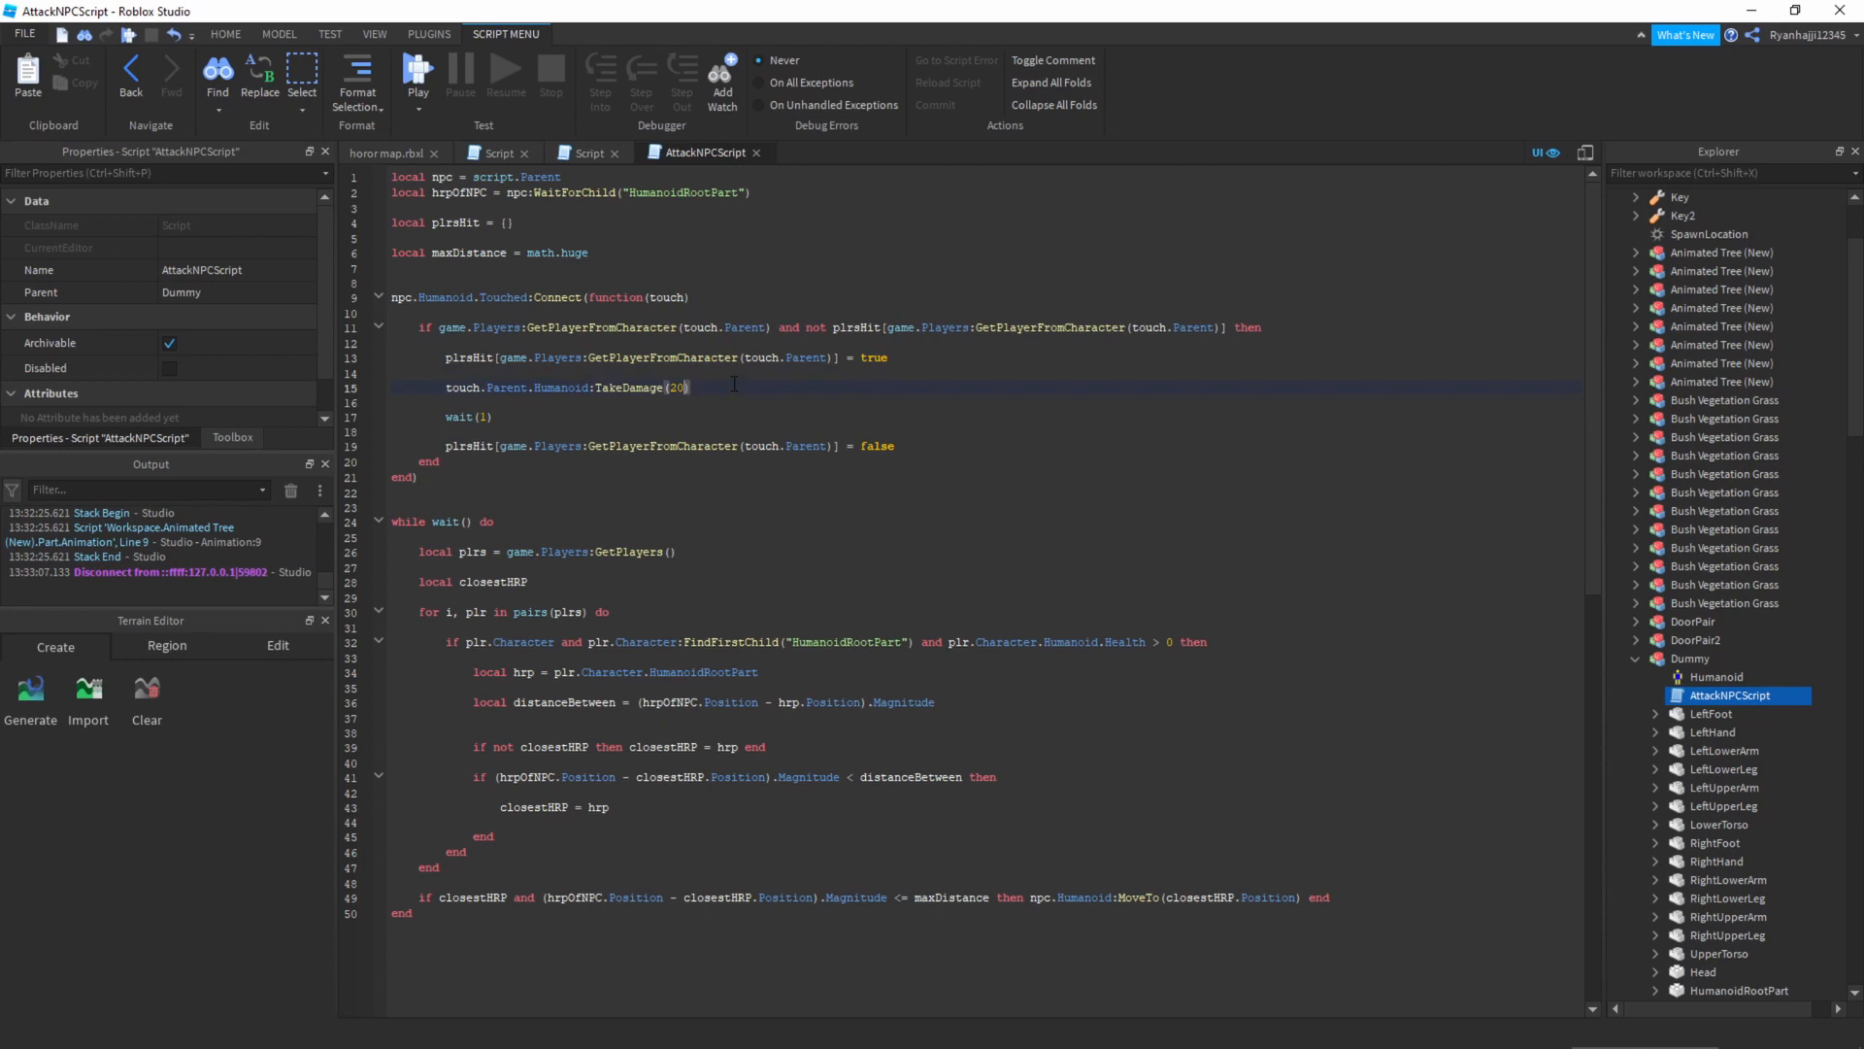
# - Raise the NPC touch damage to TakeDamage(100) and play-test the stronger attack
pyautogui.write('100')
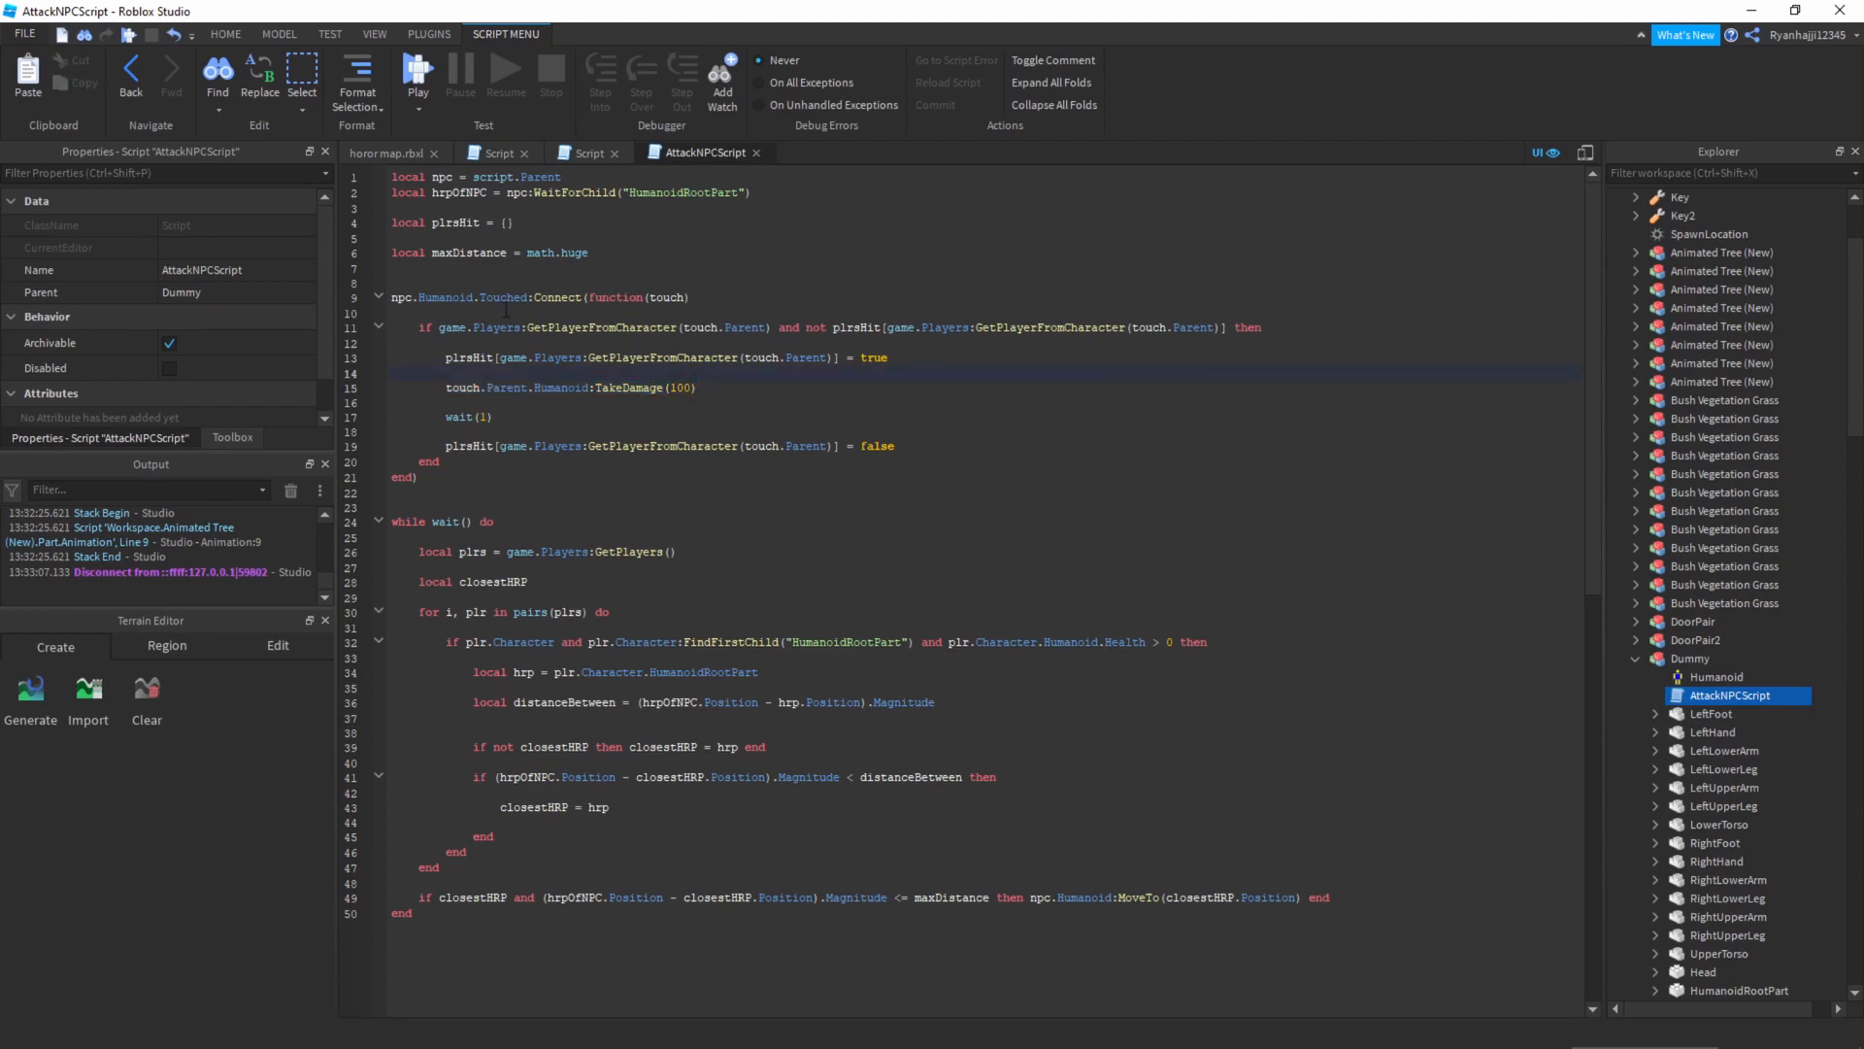
pyautogui.click(387, 156)
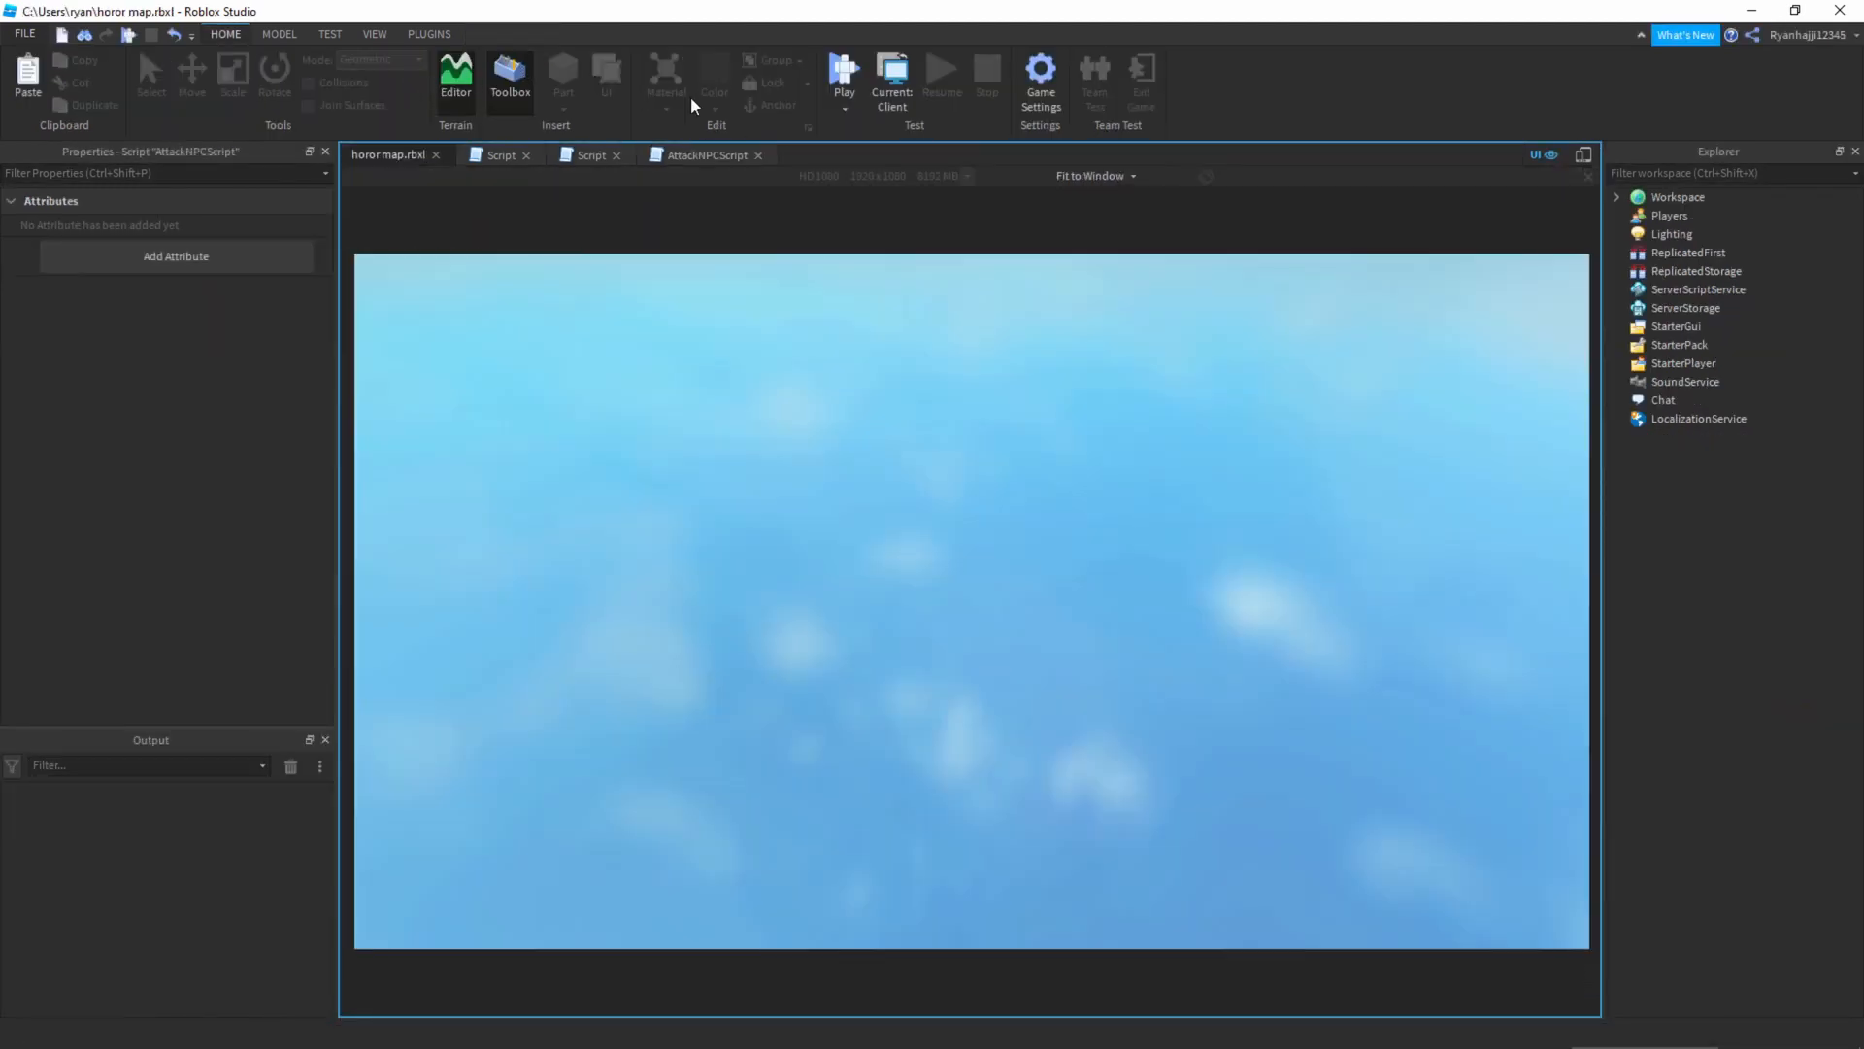
pyautogui.click(842, 72)
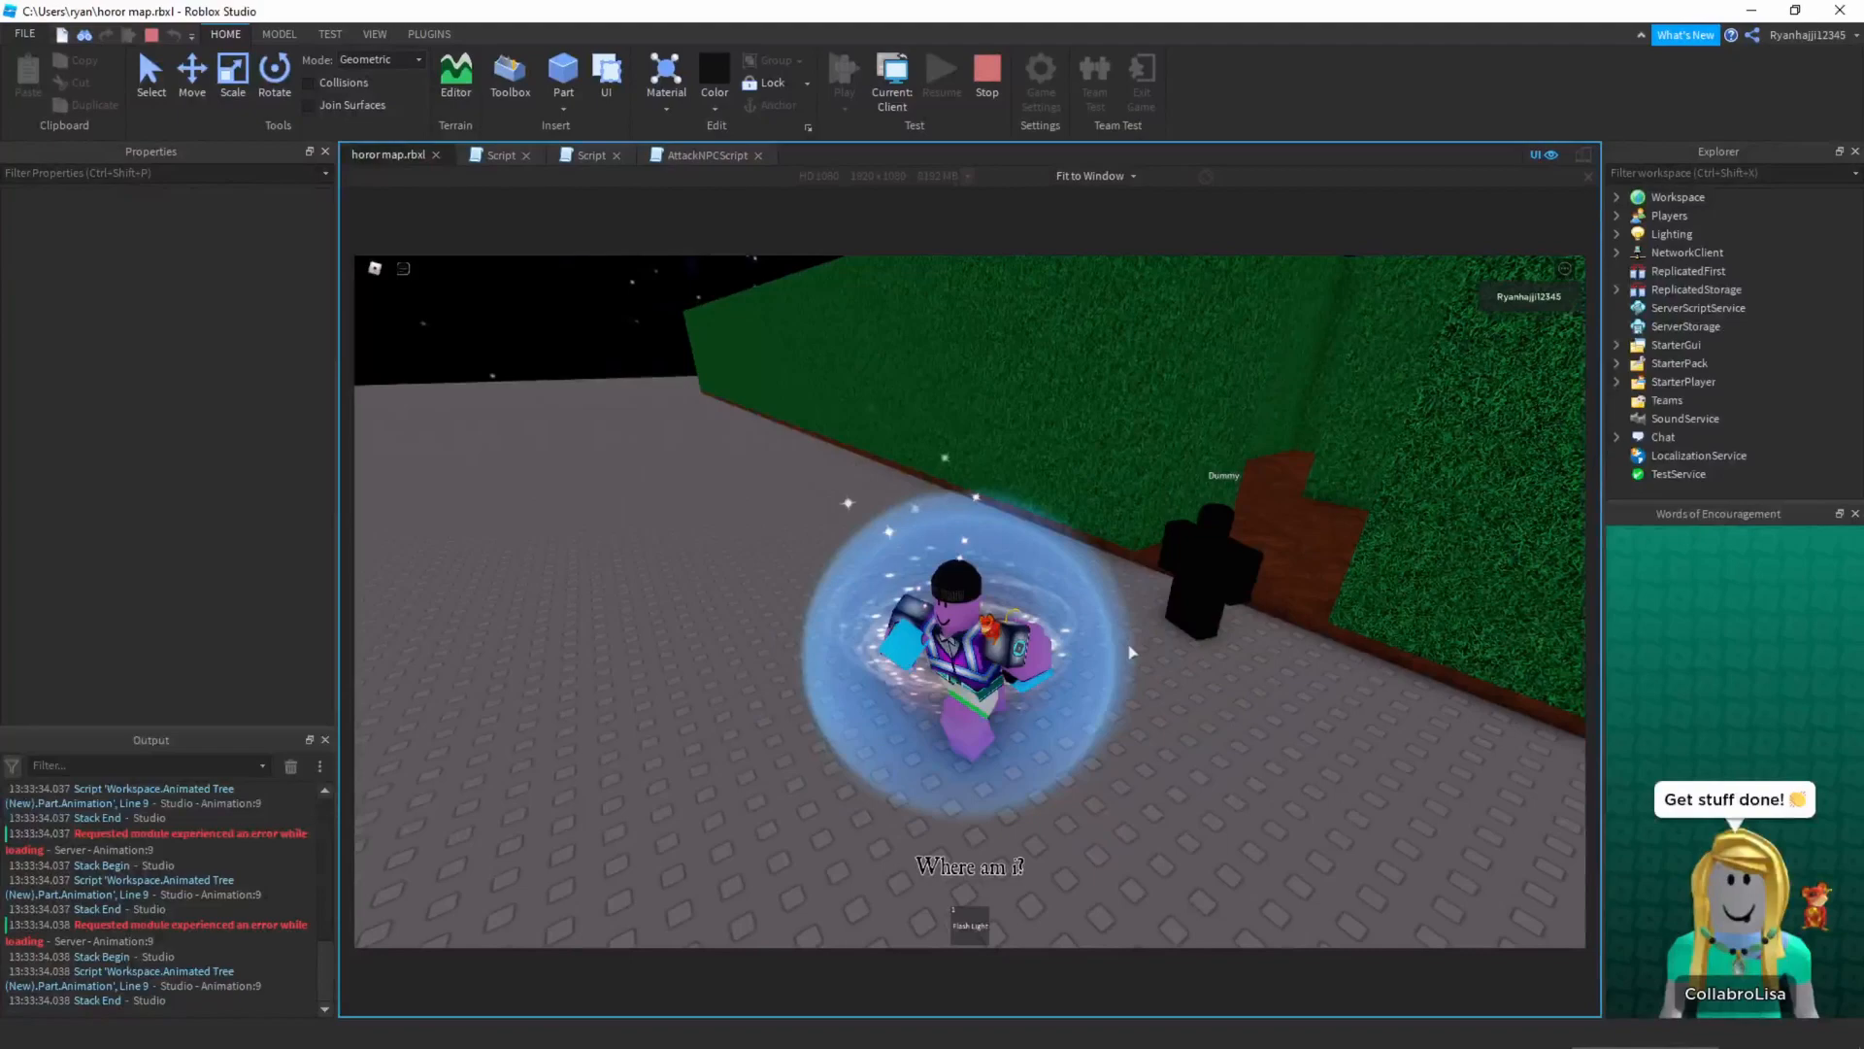